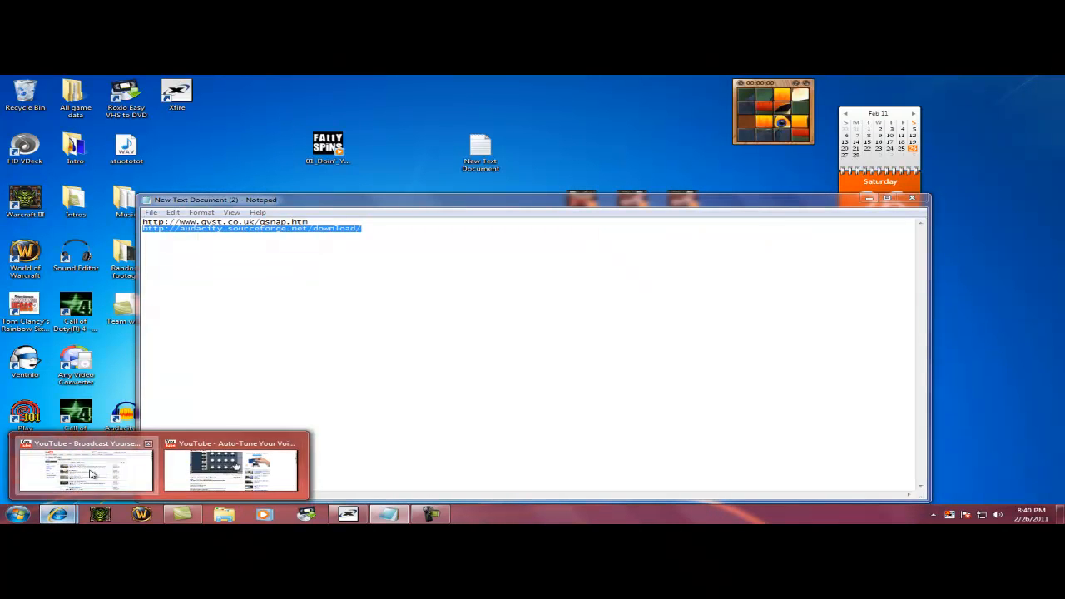
# Switch to the Audacity download page in Internet Explorer and reload it.
pyautogui.click(83, 469)
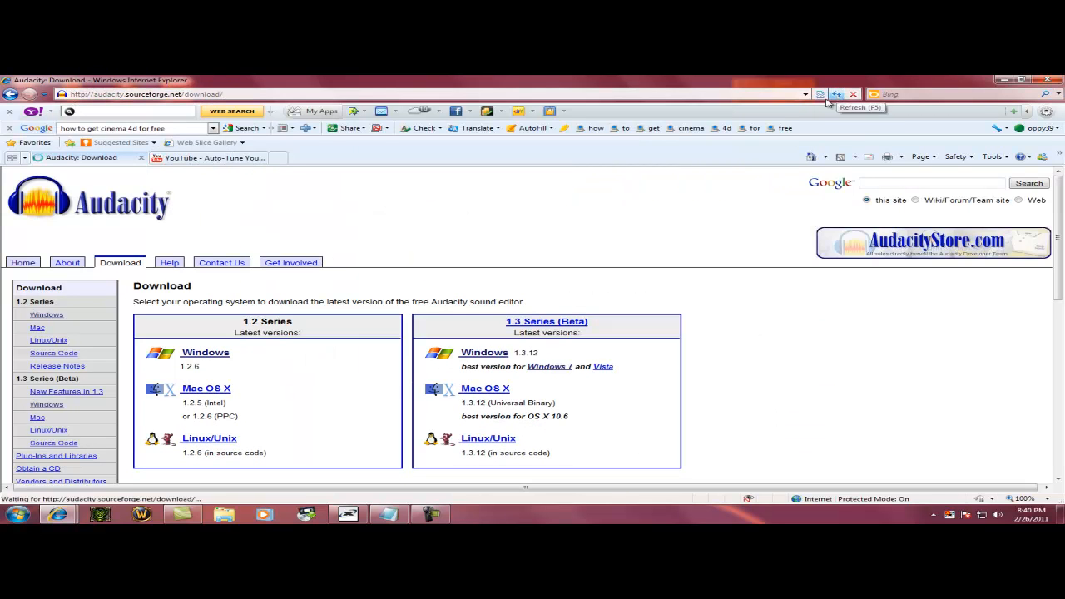
pyautogui.click(835, 93)
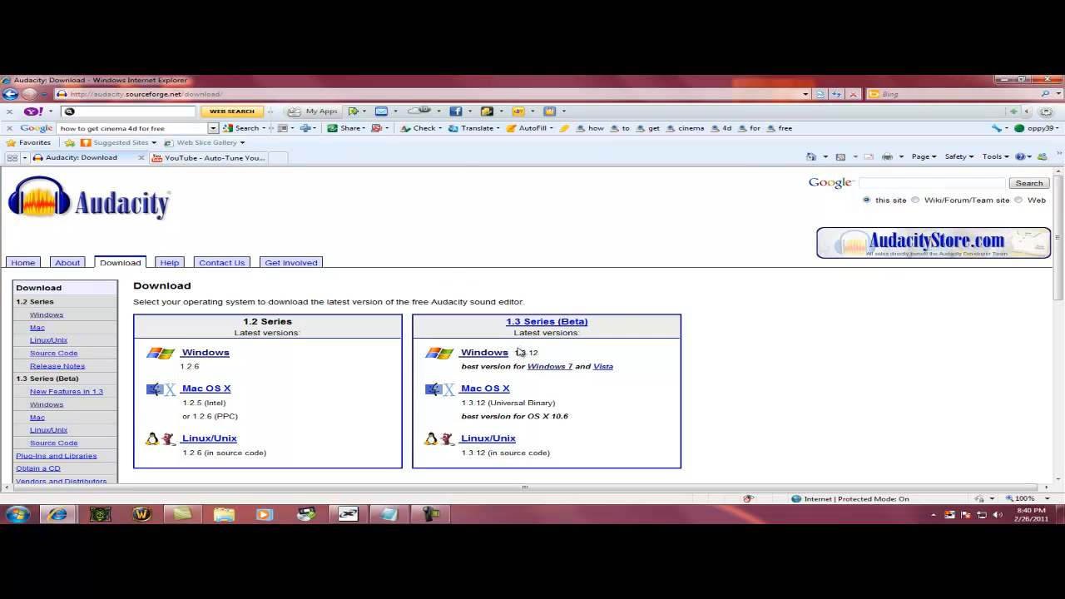
pyautogui.moveTo(521, 356)
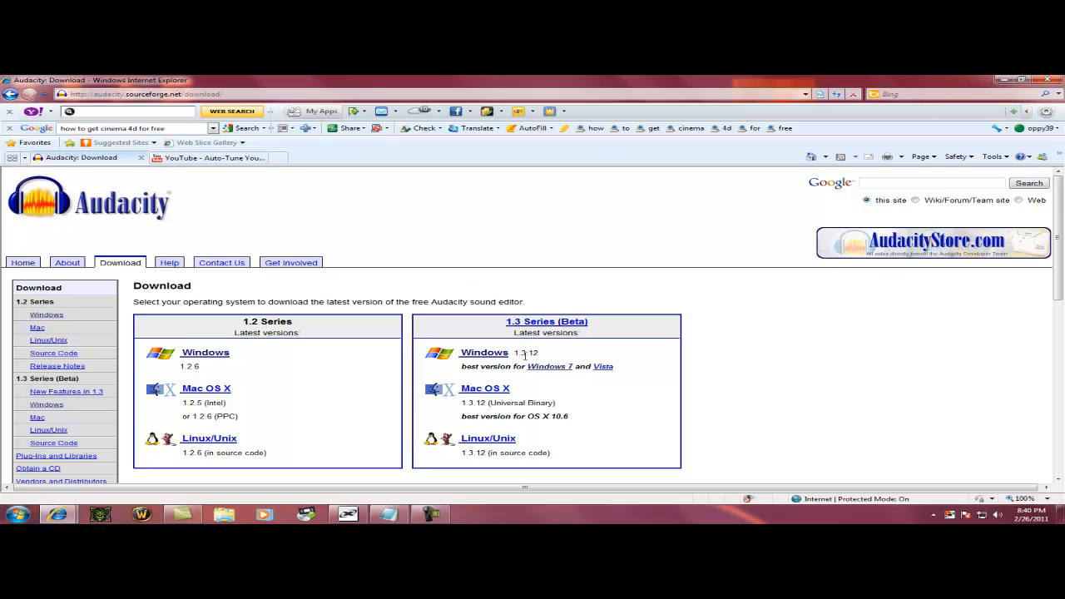
pyautogui.moveTo(482, 353)
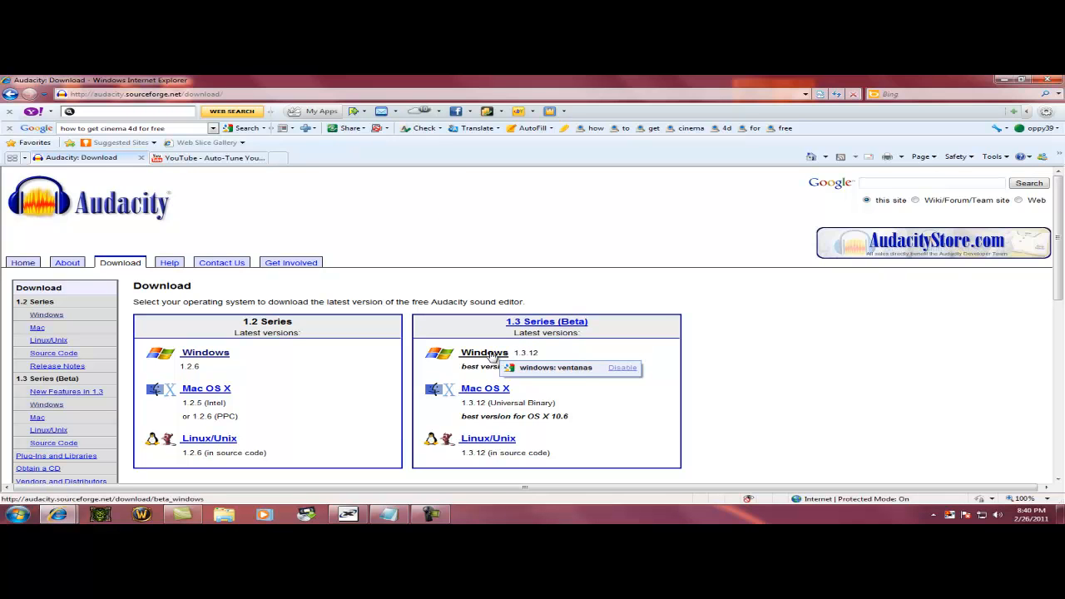
pyautogui.moveTo(205, 352)
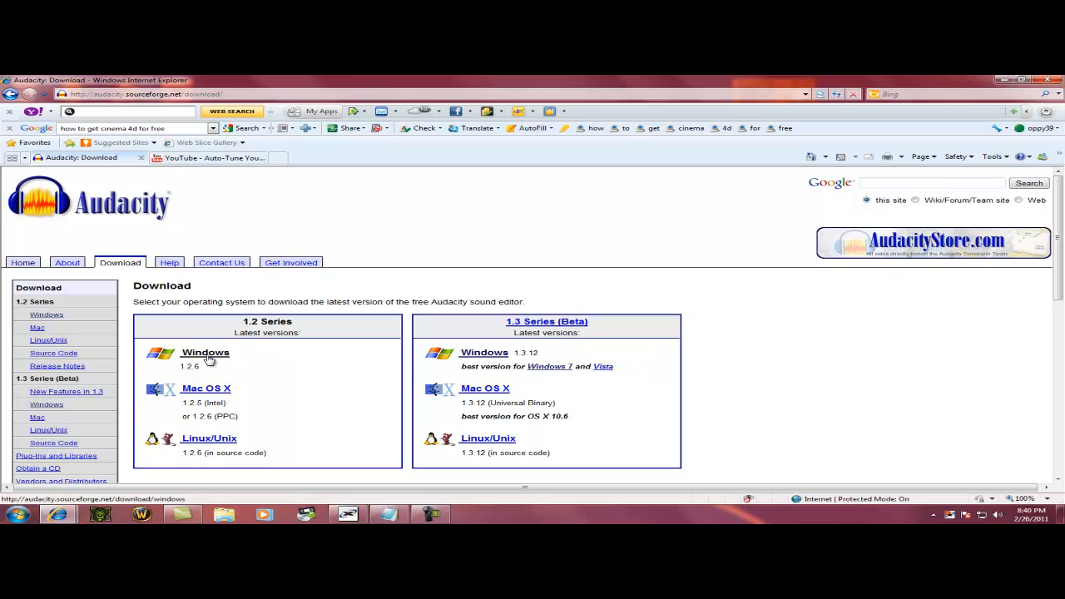
pyautogui.moveTo(204, 352)
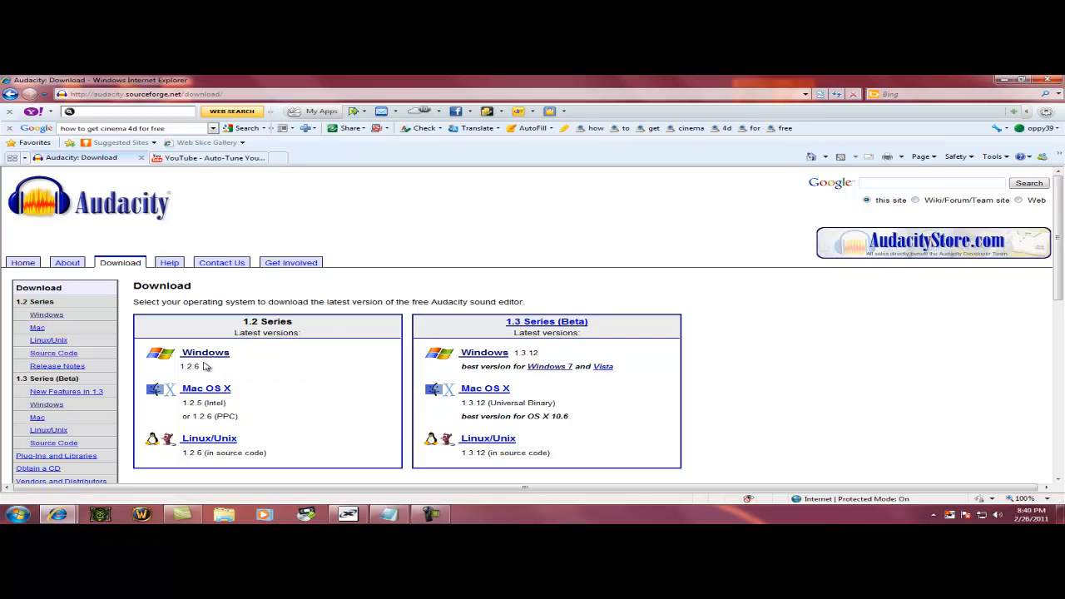
pyautogui.moveTo(482, 353)
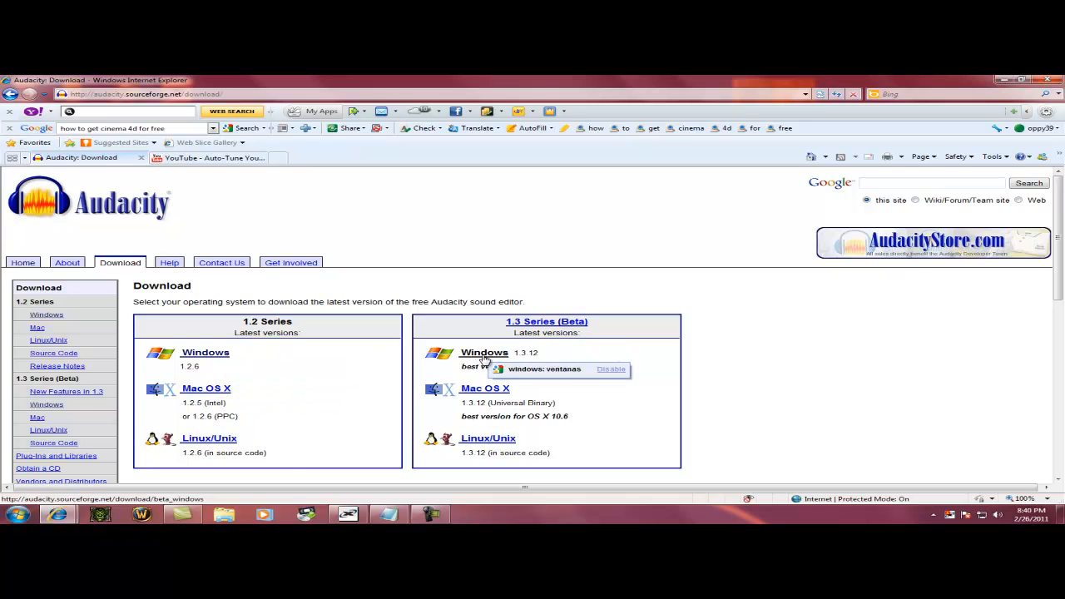
# From the 1.3 Series Windows page, start downloading the Audacity 1.3.12 zip file.
pyautogui.click(484, 352)
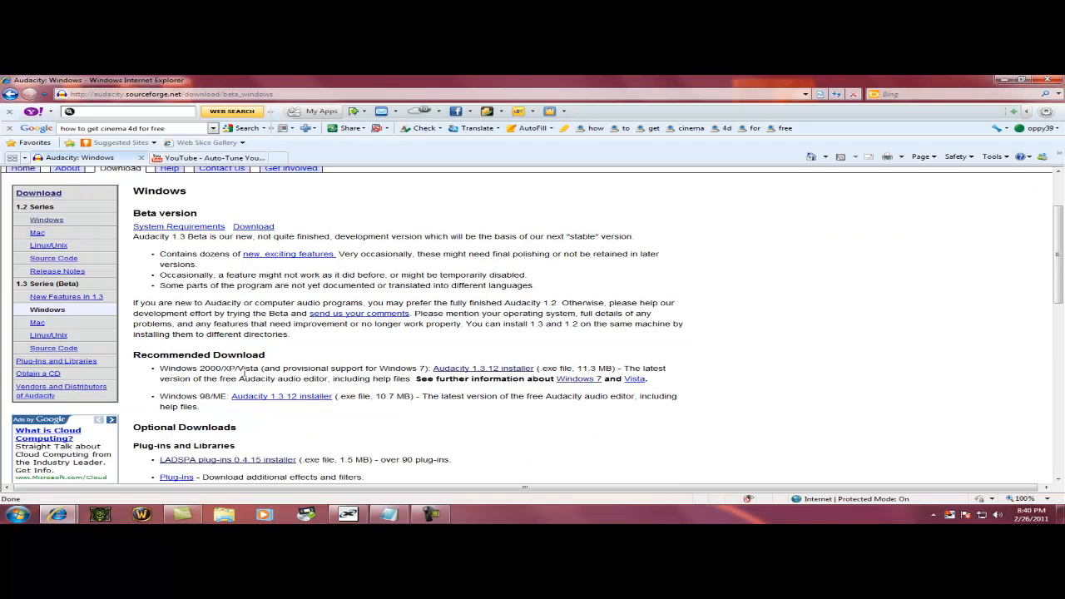
pyautogui.scroll(-3)
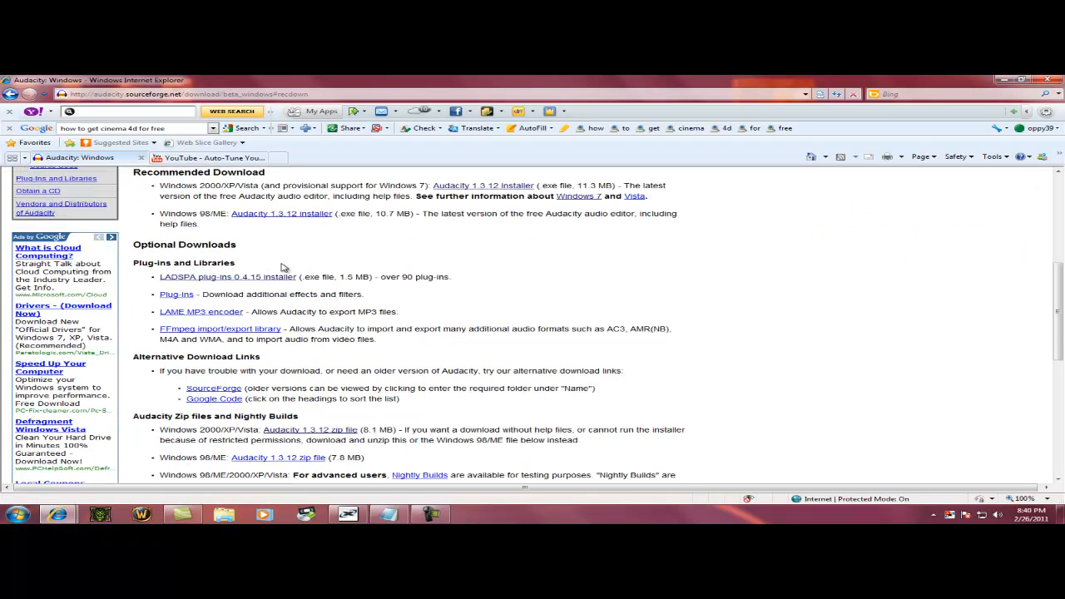
pyautogui.scroll(-3)
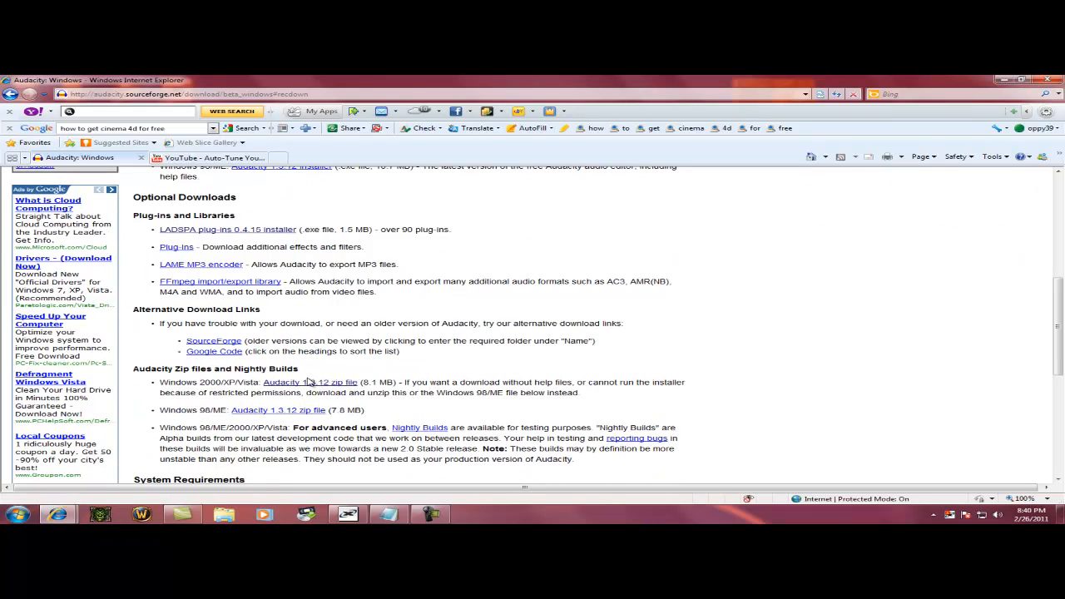
pyautogui.moveTo(239, 381)
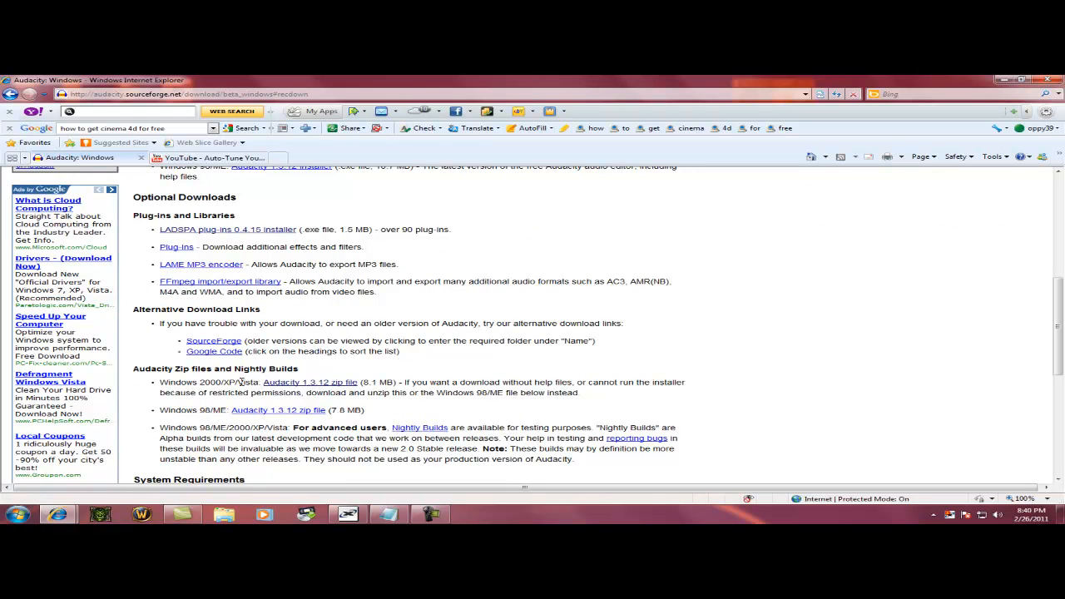
pyautogui.scroll(-3)
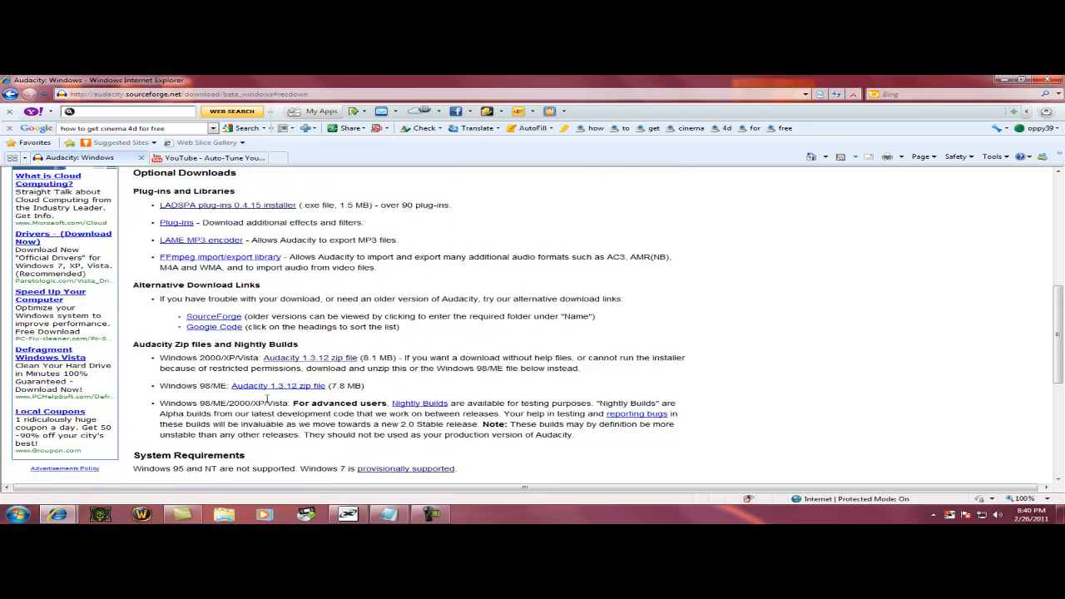
pyautogui.scroll(3)
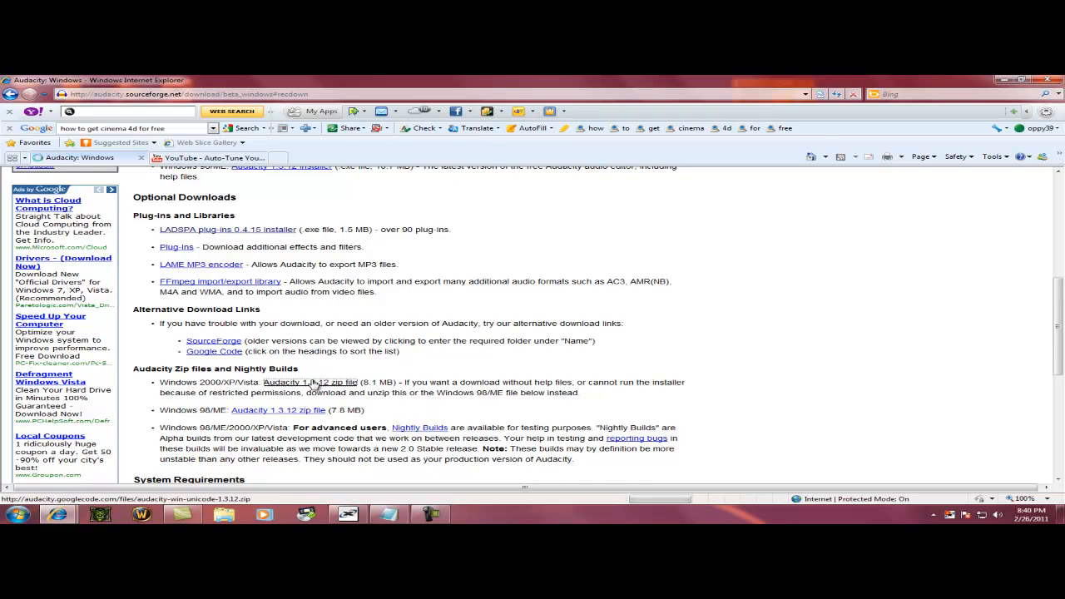
pyautogui.click(310, 381)
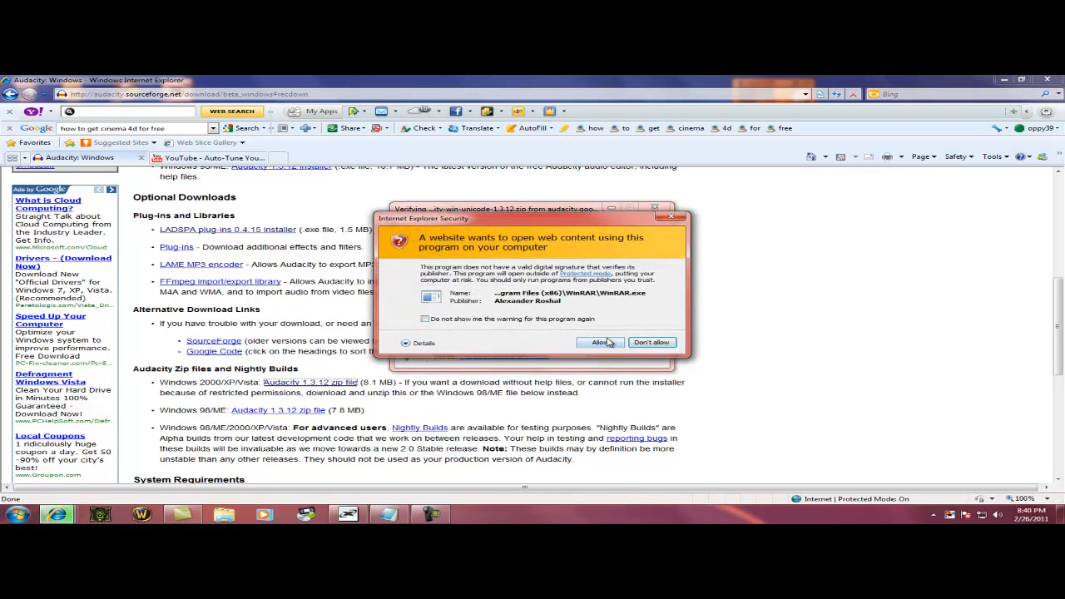
# Allow the zip into WinRAR, run audacity.exe from the Audacity 1.3 Beta folder, dismiss the welcome, then close Audacity.
pyautogui.click(599, 342)
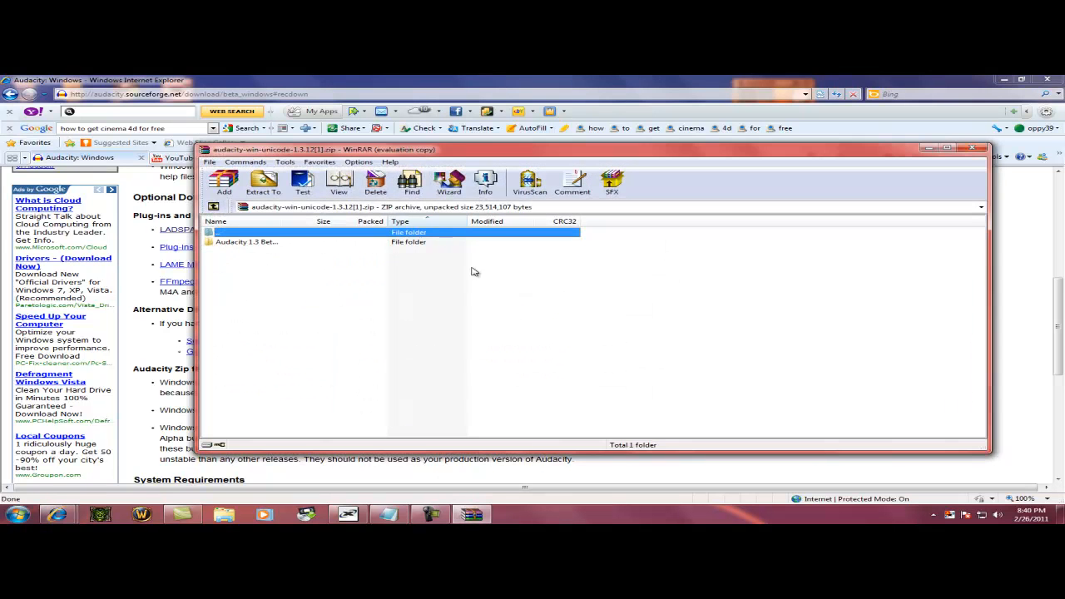
pyautogui.doubleClick(246, 243)
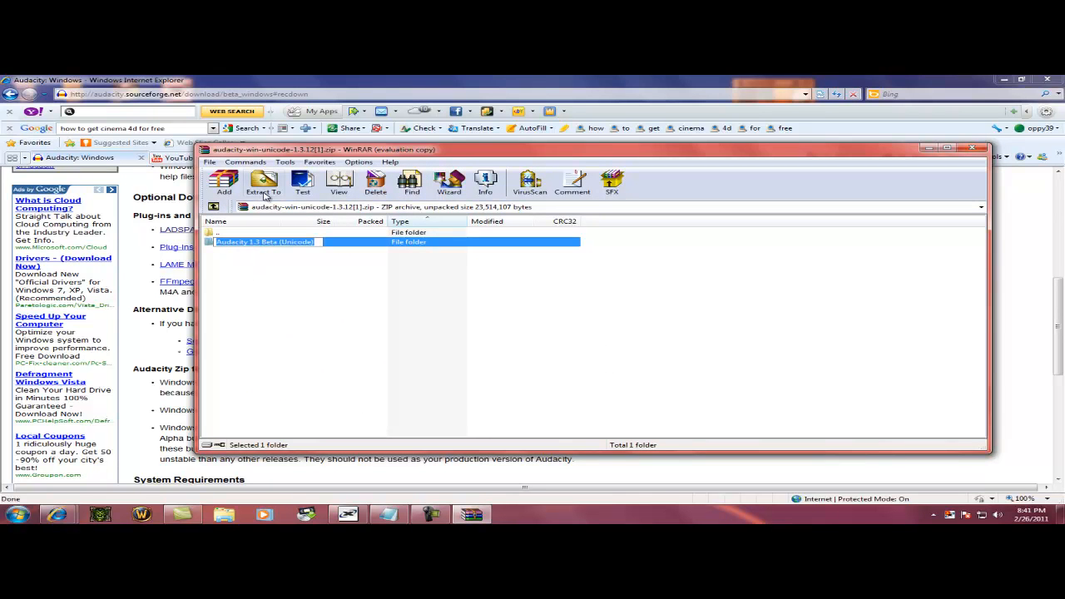
pyautogui.doubleClick(266, 241)
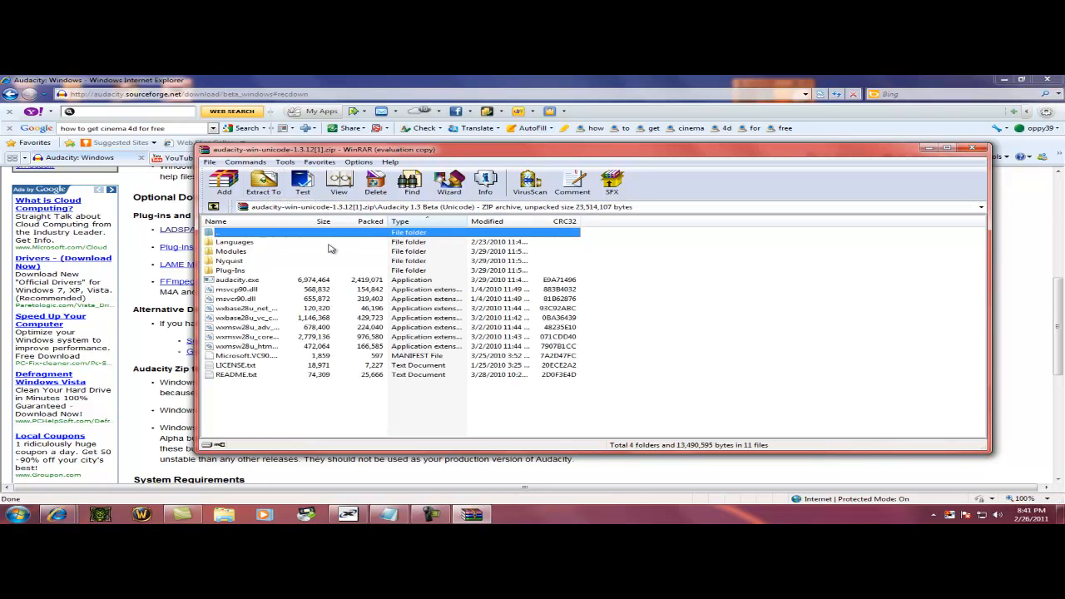
pyautogui.click(236, 279)
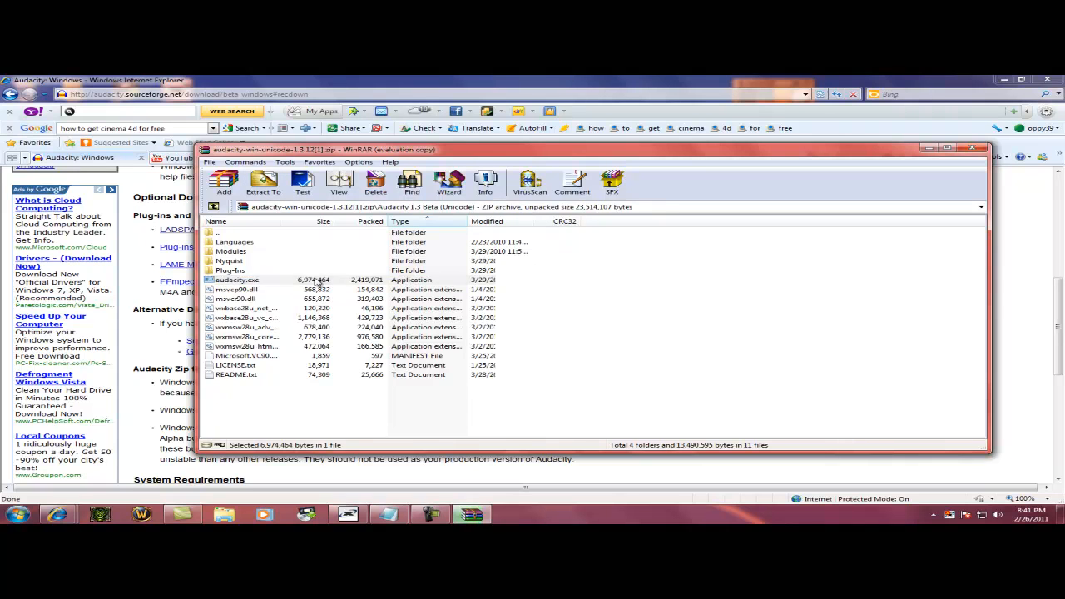
pyautogui.doubleClick(237, 279)
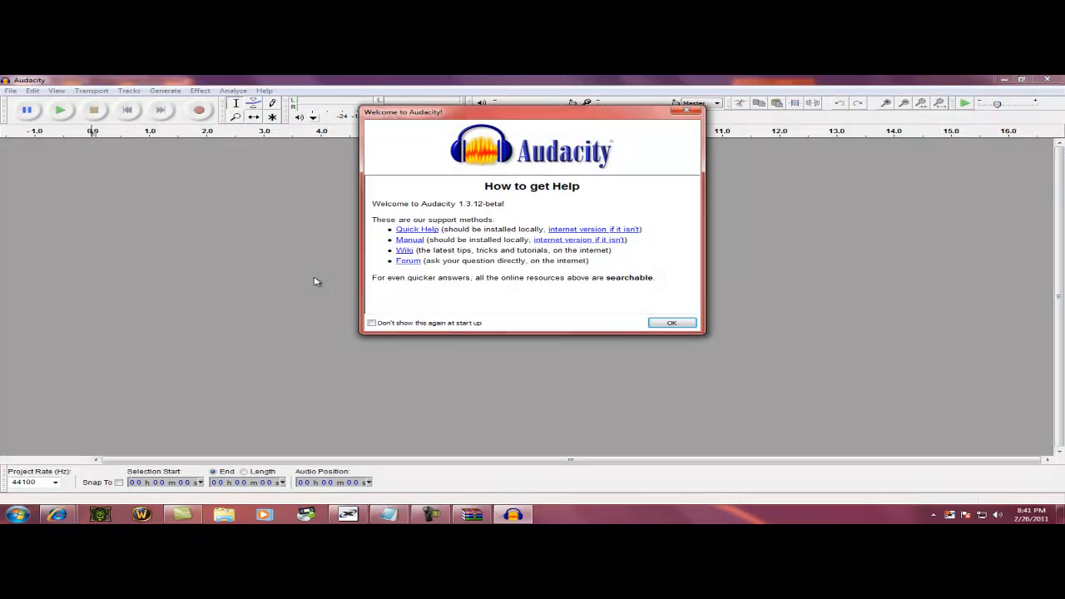
pyautogui.click(670, 323)
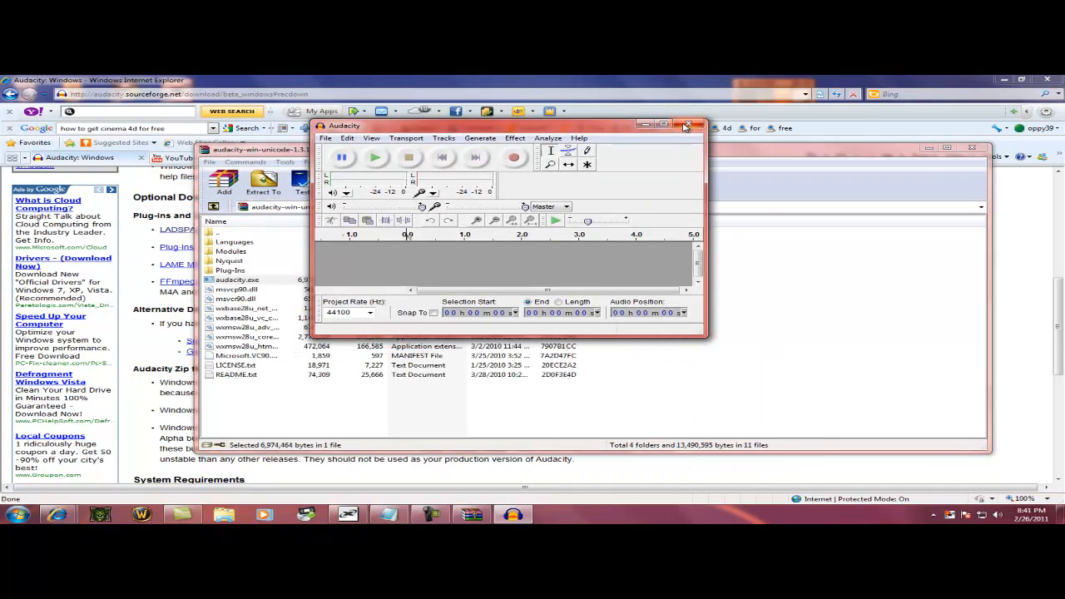
pyautogui.moveTo(689, 126)
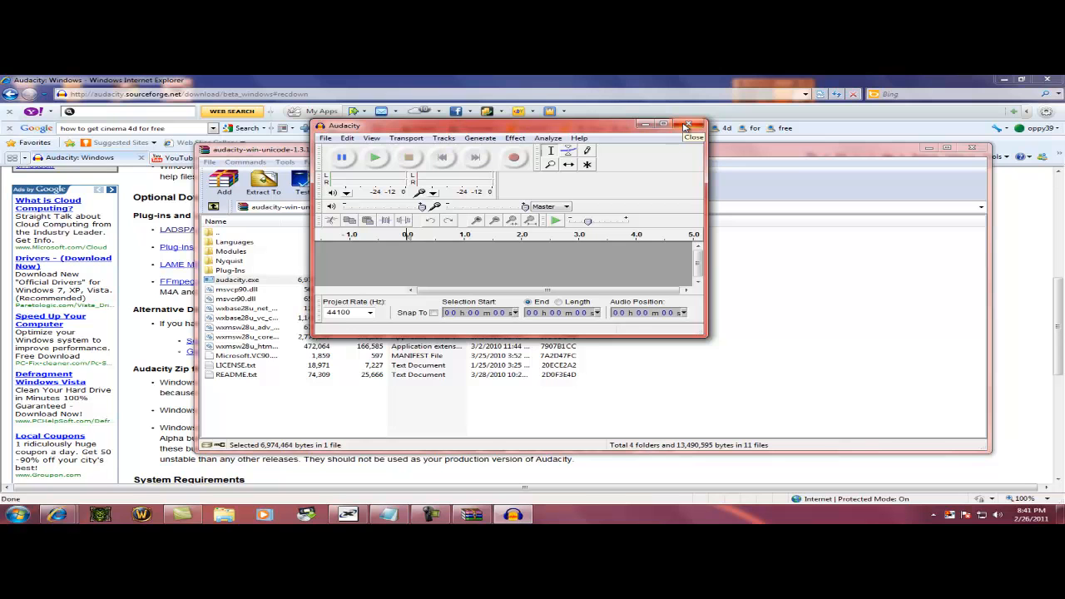
pyautogui.click(689, 126)
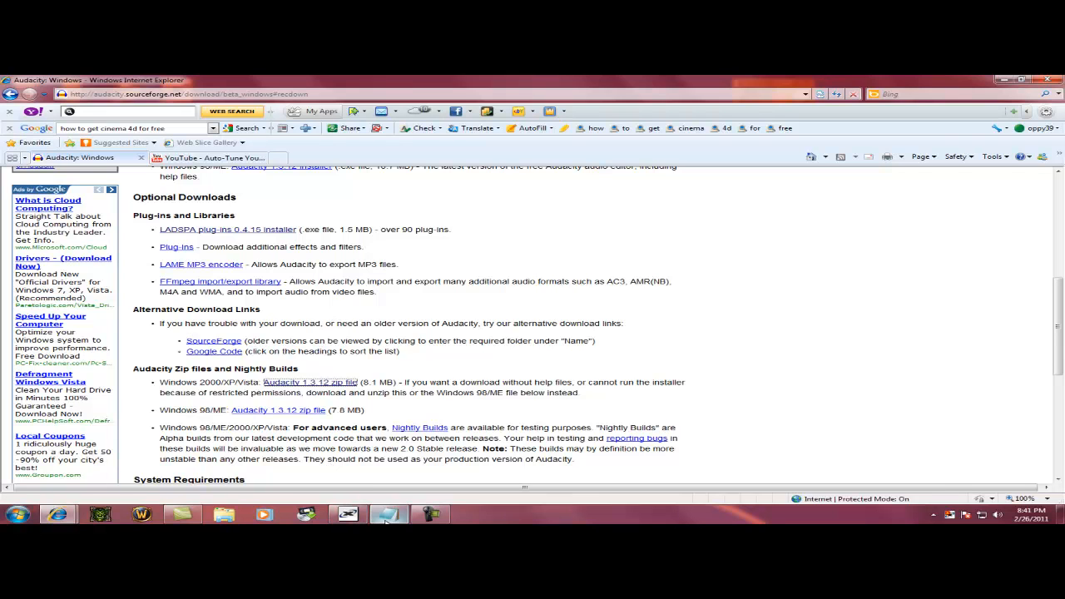
pyautogui.click(388, 514)
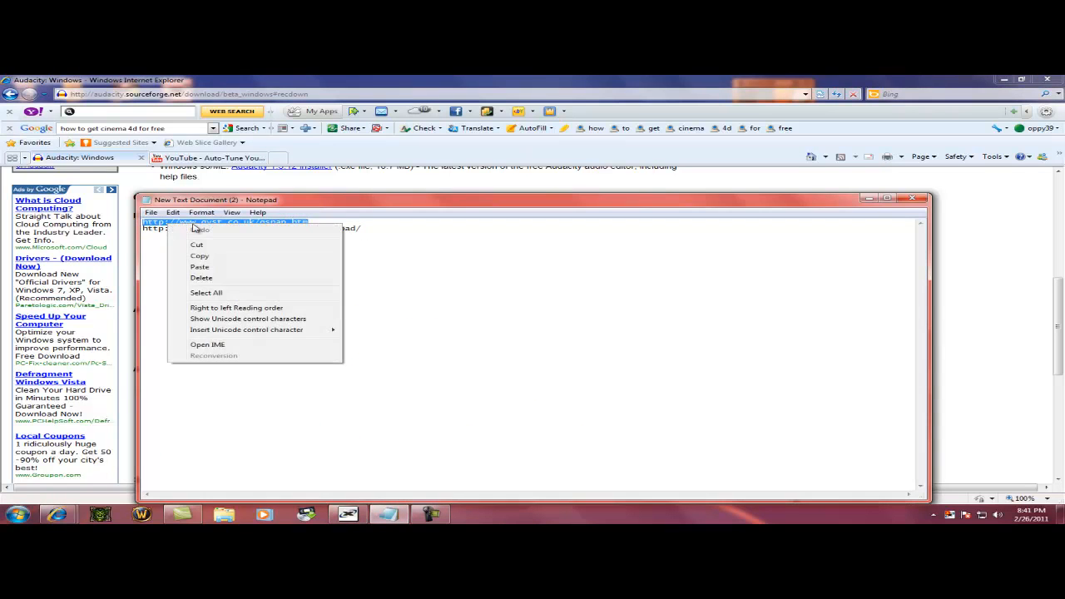
pyautogui.click(199, 266)
pyautogui.write('w')
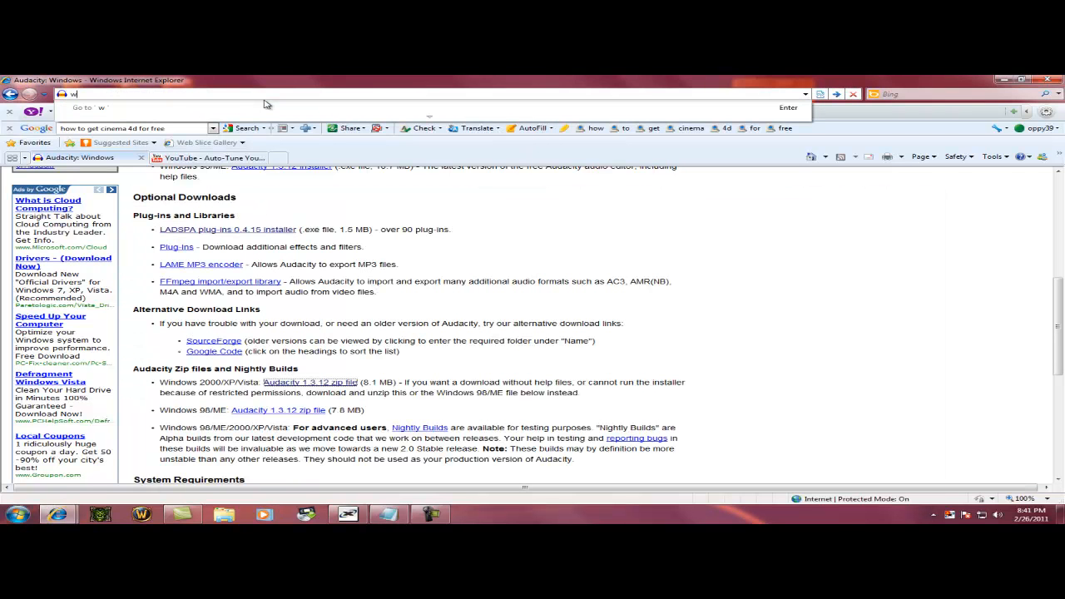
pyautogui.write('http://www.gvst.co.uk/gsnap.htm')
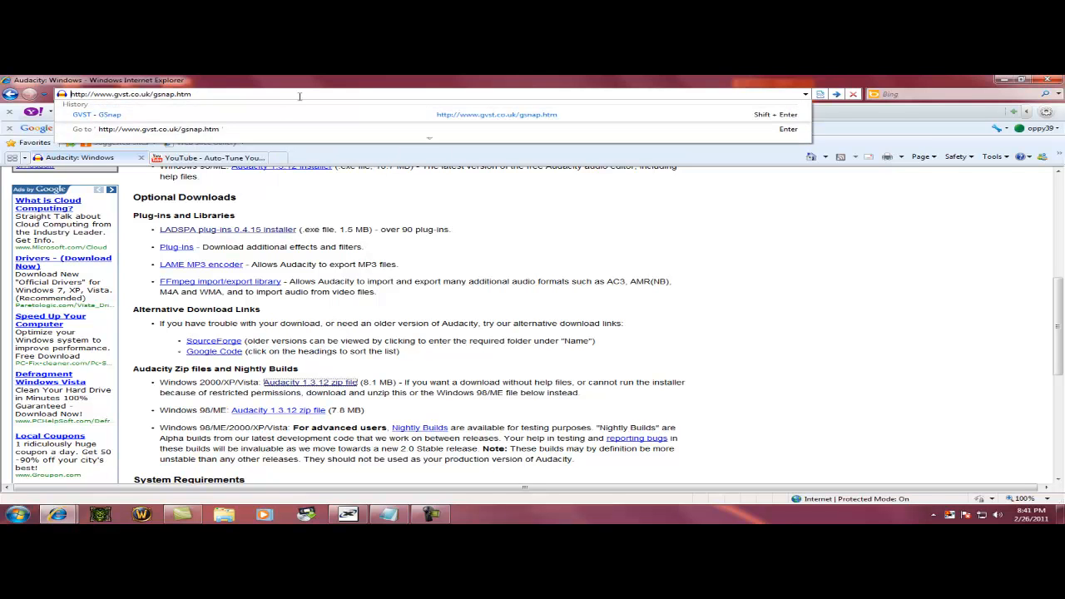
pyautogui.press('Return')
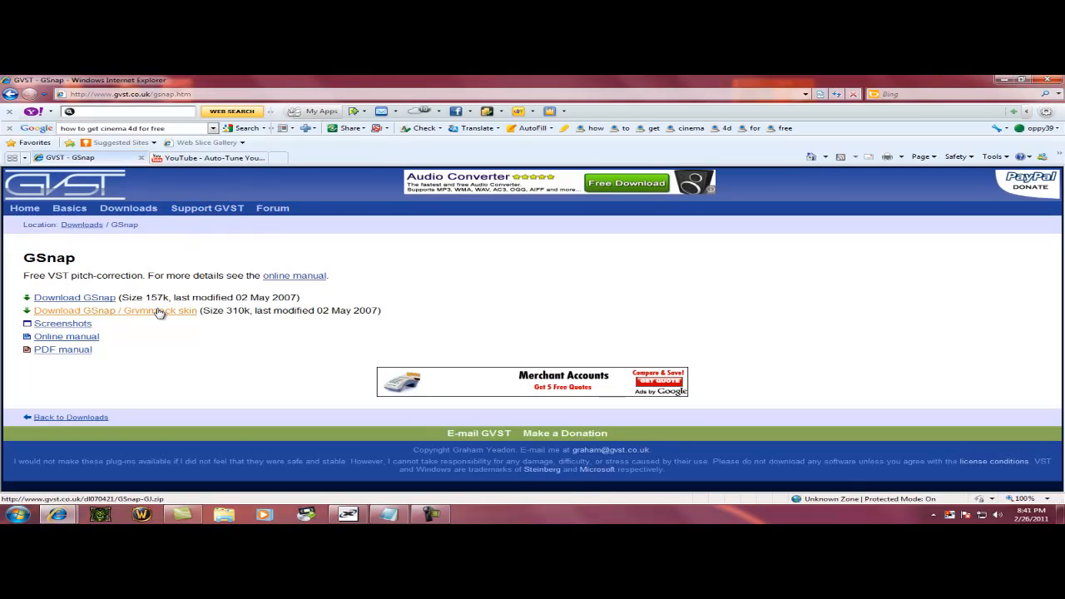
pyautogui.moveTo(73, 296)
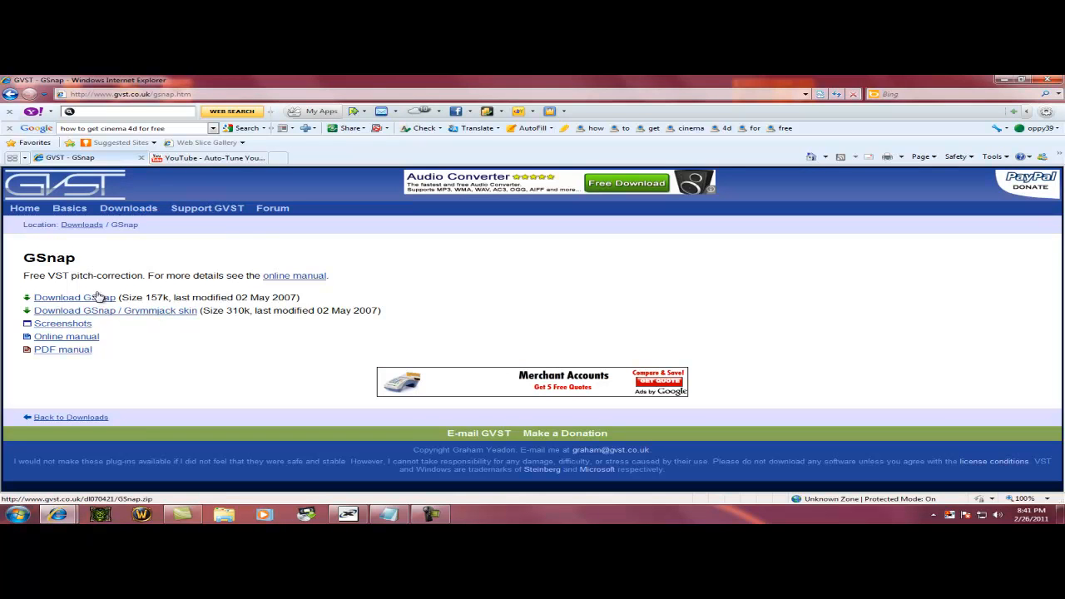
# Download the GSnap archive, open it directly in WinRAR and select both files.
pyautogui.click(70, 296)
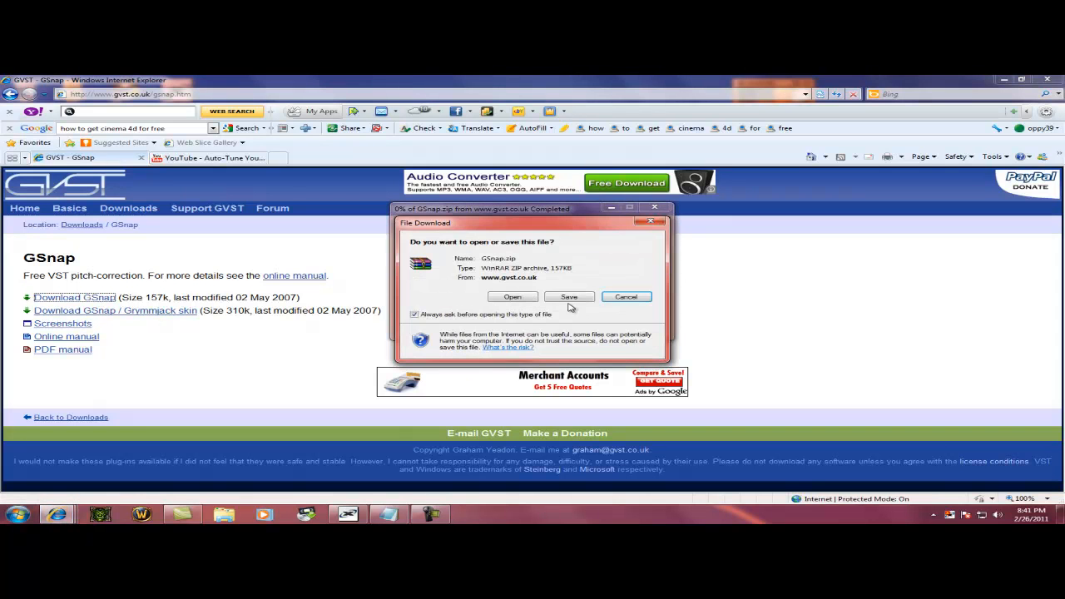
pyautogui.click(512, 296)
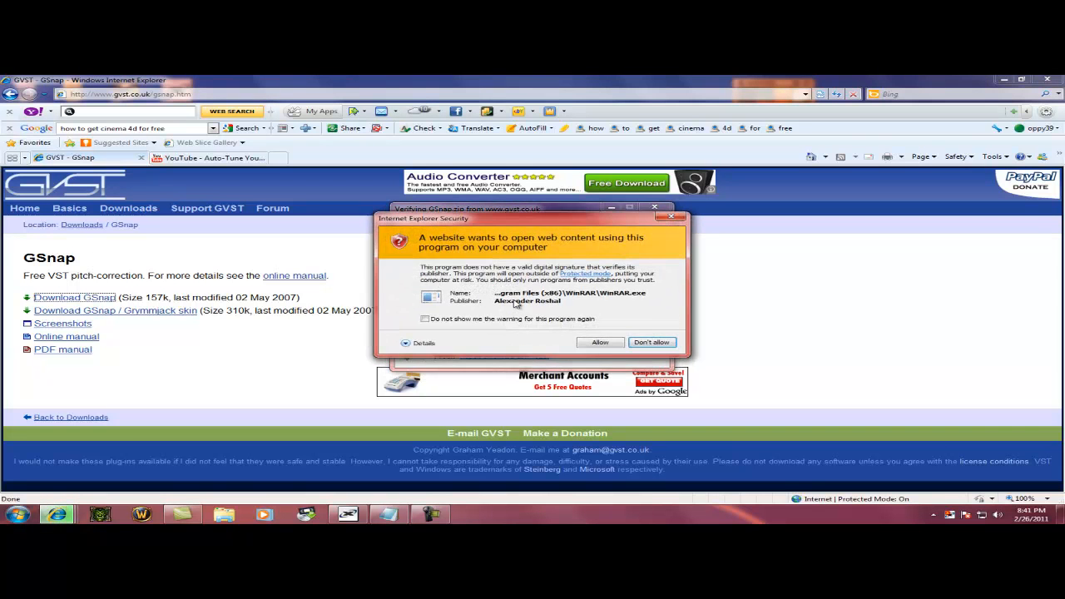
pyautogui.click(599, 343)
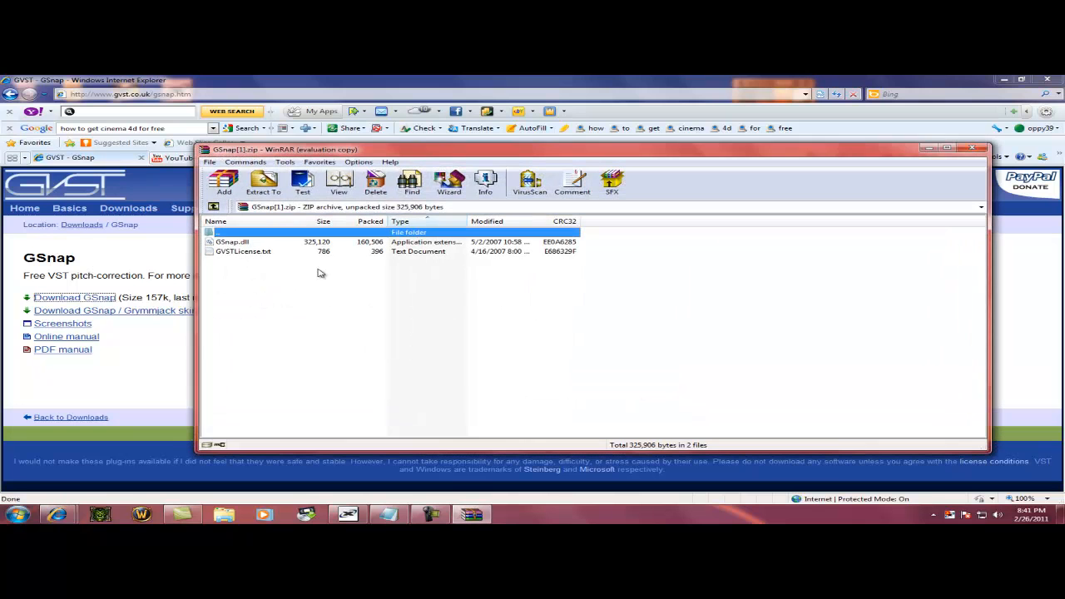
pyautogui.moveTo(326, 240)
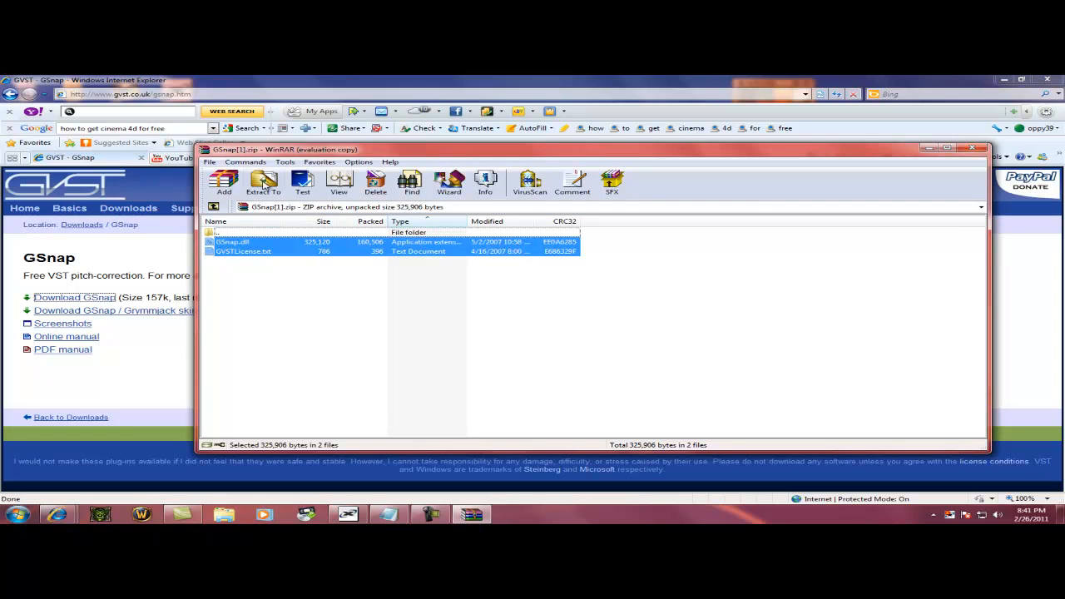
pyautogui.click(263, 181)
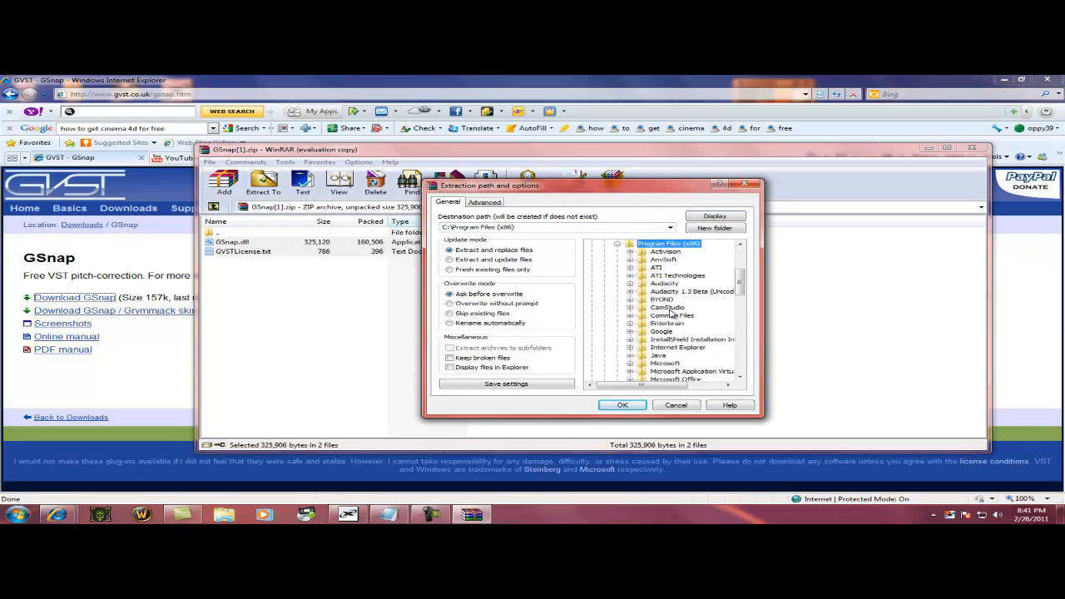
# Extract them into Audacity 1.3 Beta\Plug-Ins, replacing the existing GSnap.dll.
pyautogui.click(695, 291)
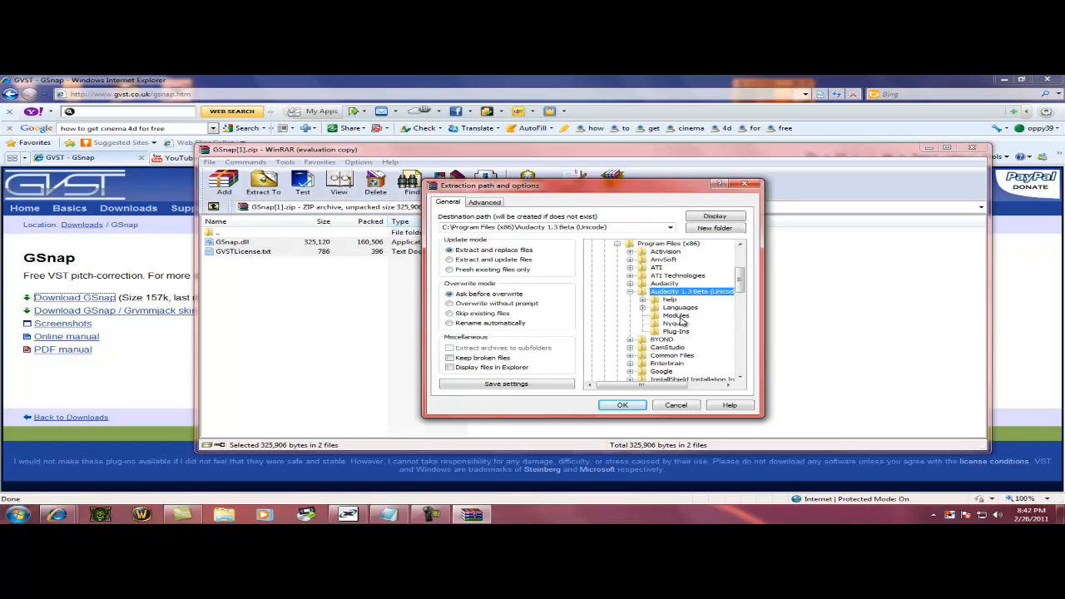
pyautogui.click(675, 331)
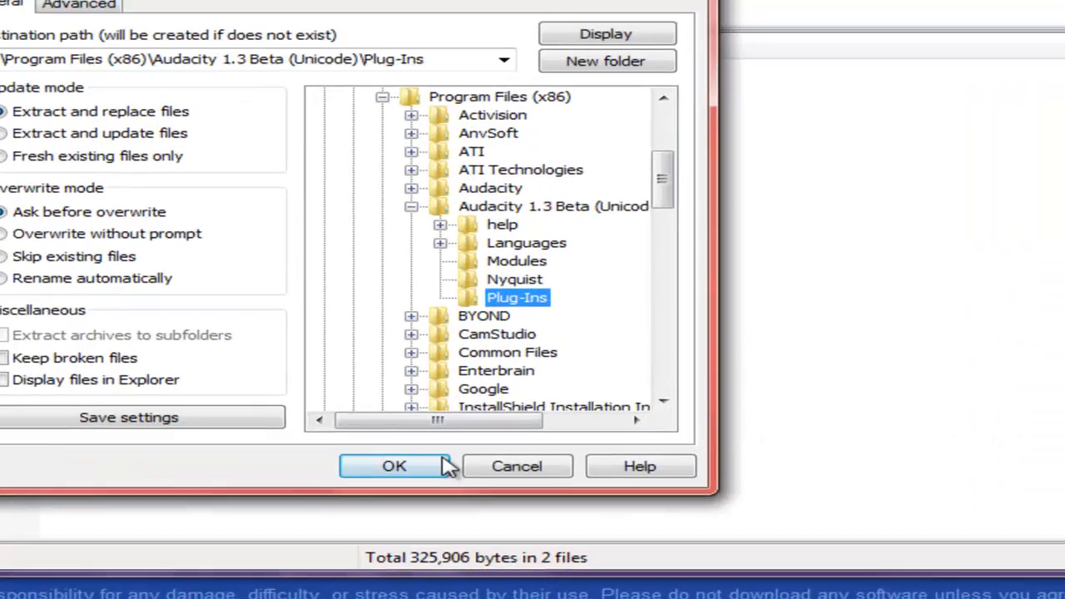
pyautogui.click(392, 466)
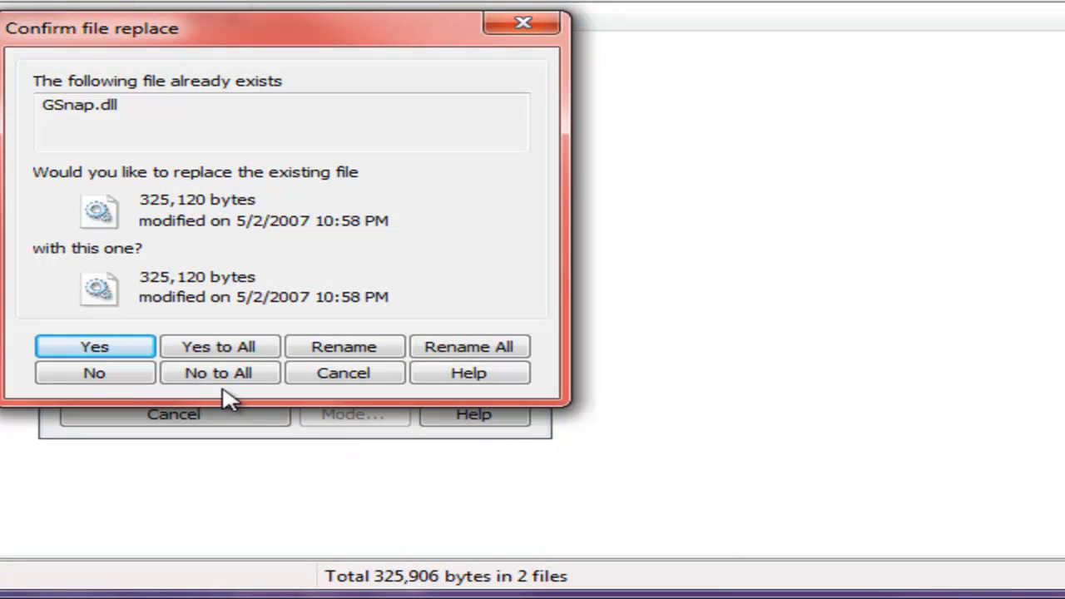
pyautogui.moveTo(270, 275)
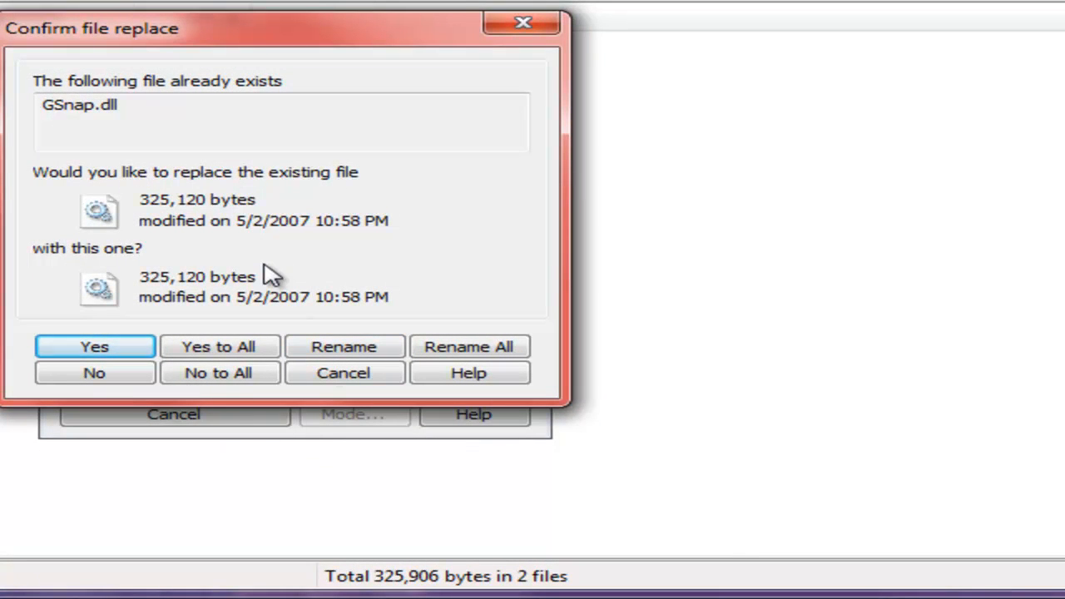
pyautogui.moveTo(286, 220)
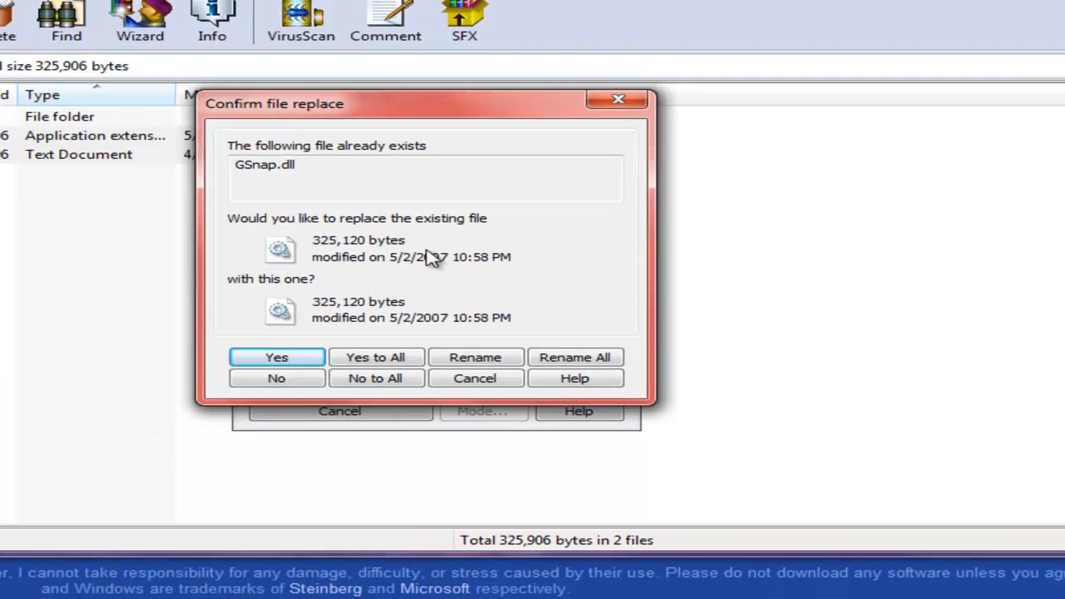
pyautogui.click(277, 356)
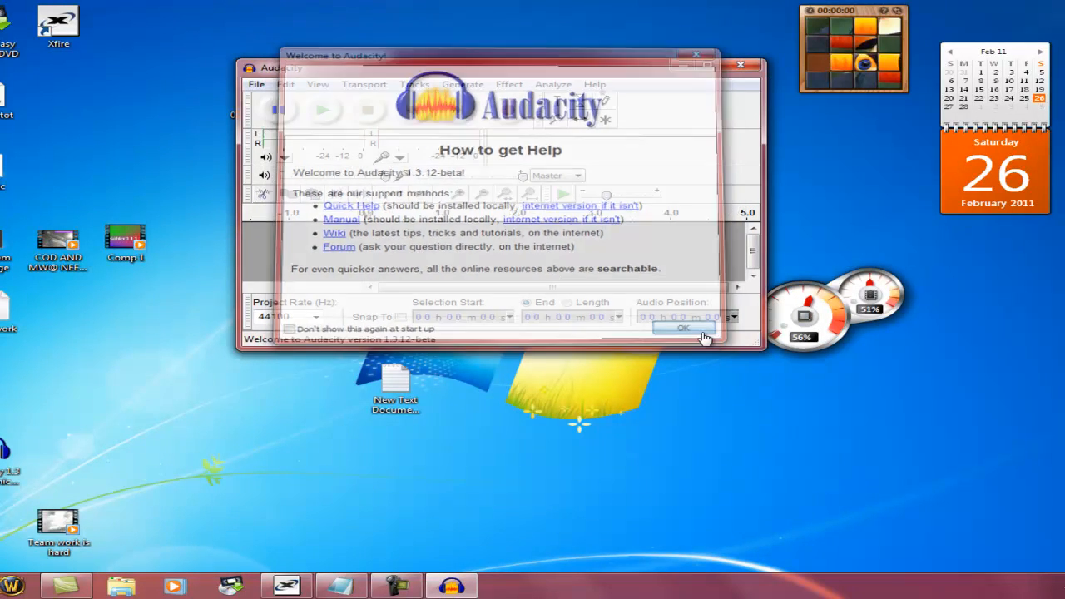
# Dismiss Audacity's welcome help and record a short voice clip, then stop.
pyautogui.click(682, 326)
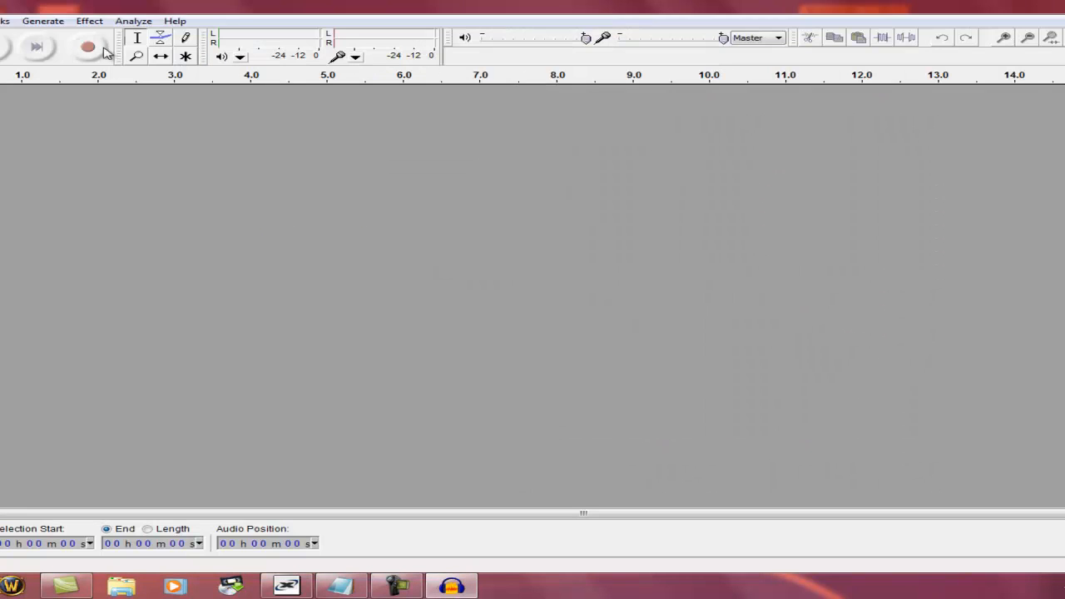
pyautogui.click(87, 47)
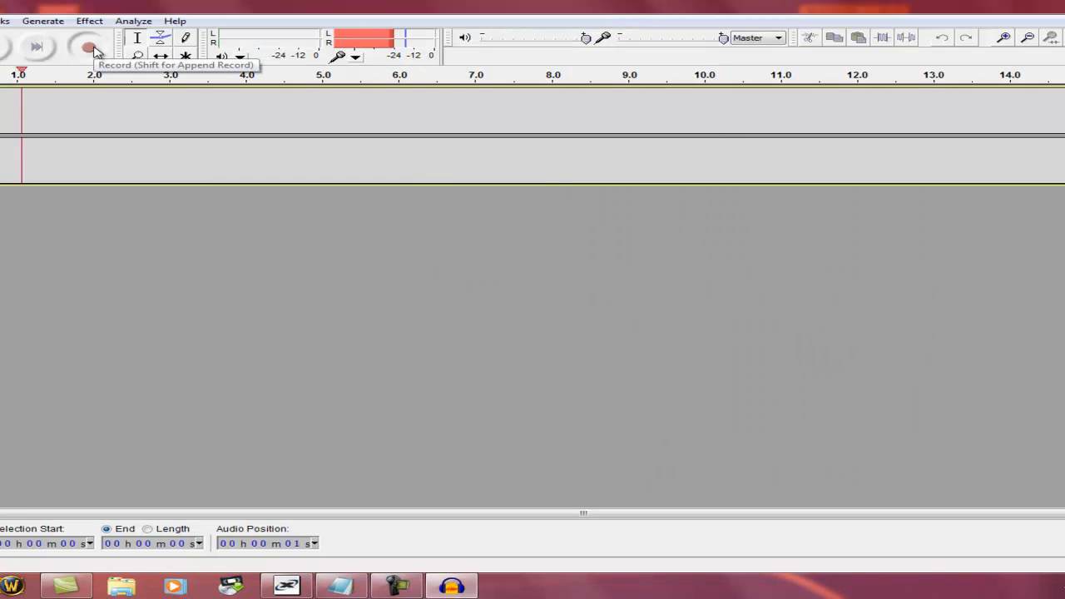
pyautogui.click(90, 46)
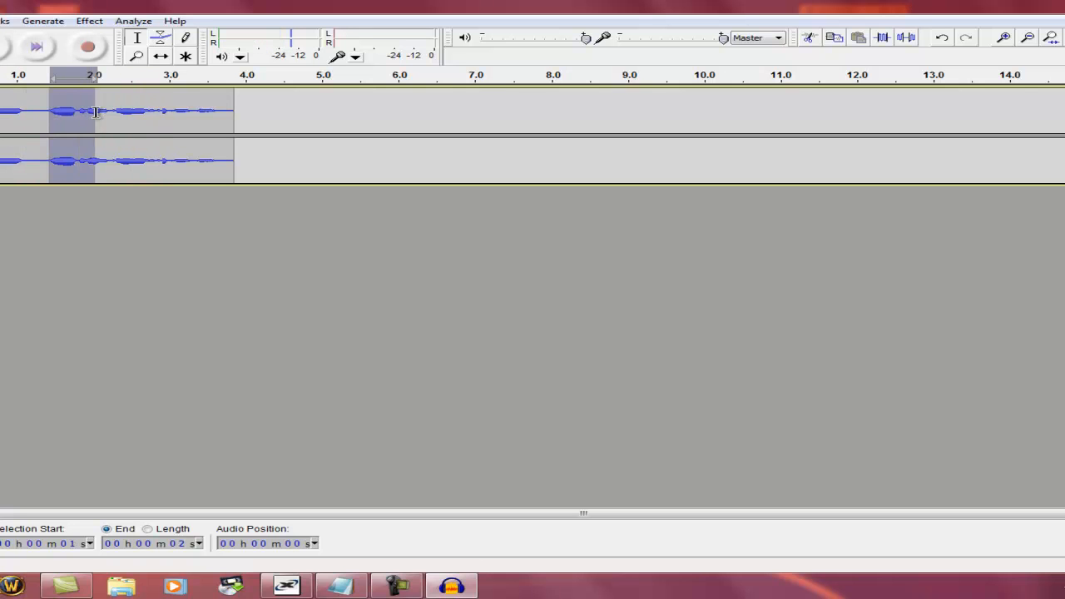
# Select the spoken stretch of the waveform and launch Effect > GVST: GSnap on it.
pyautogui.moveTo(96, 113); pyautogui.dragTo(216, 113)
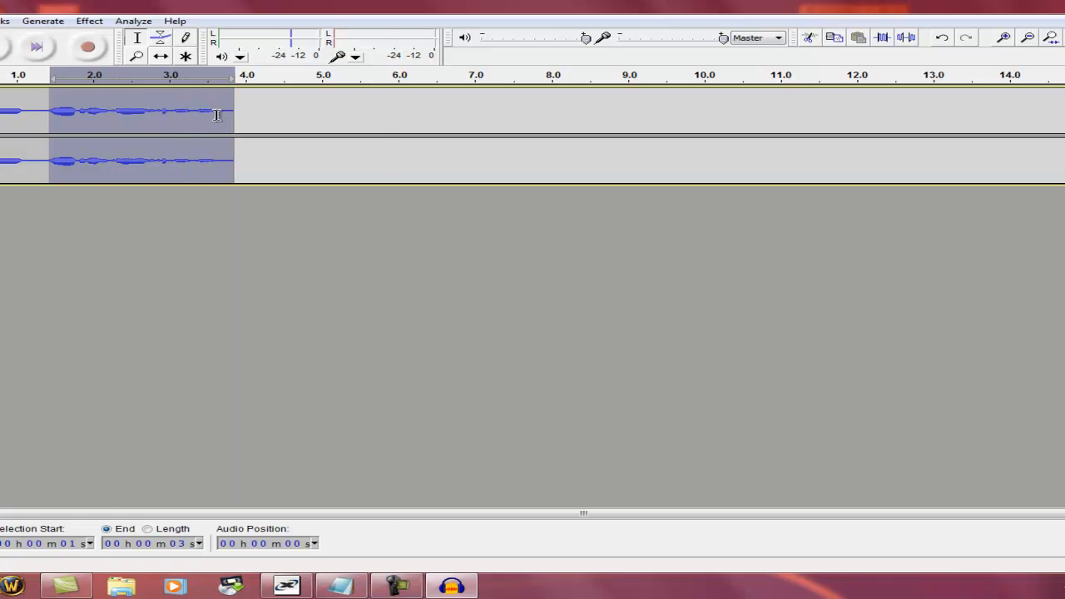
pyautogui.click(90, 20)
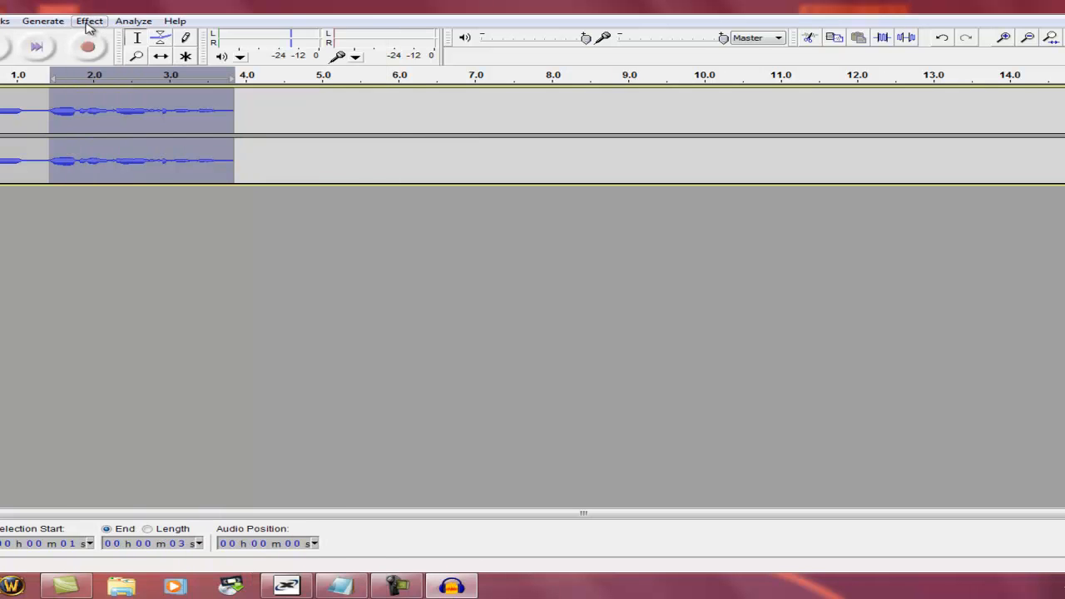
pyautogui.click(90, 20)
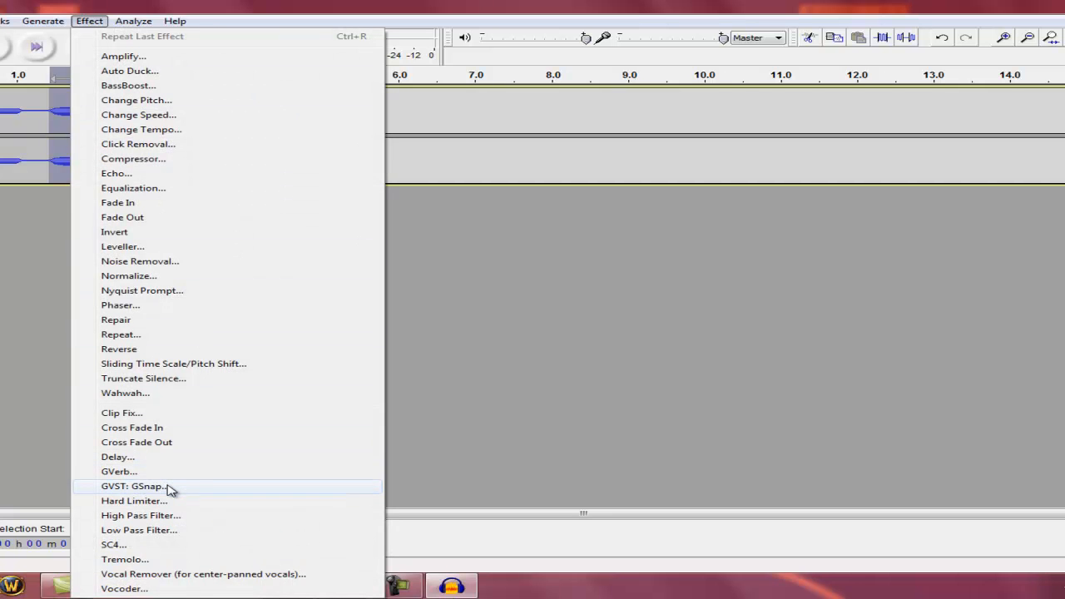
pyautogui.click(136, 486)
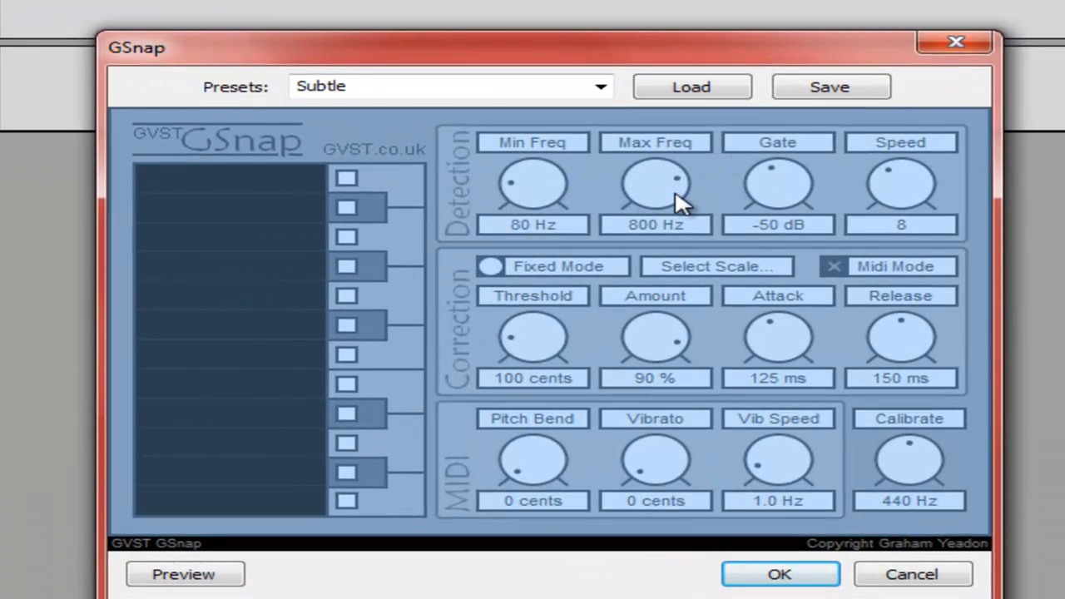
# Turn GSnap's detection knobs: gate down to -80 dB and speed to 2.
pyautogui.moveTo(656, 183); pyautogui.dragTo(691, 203)
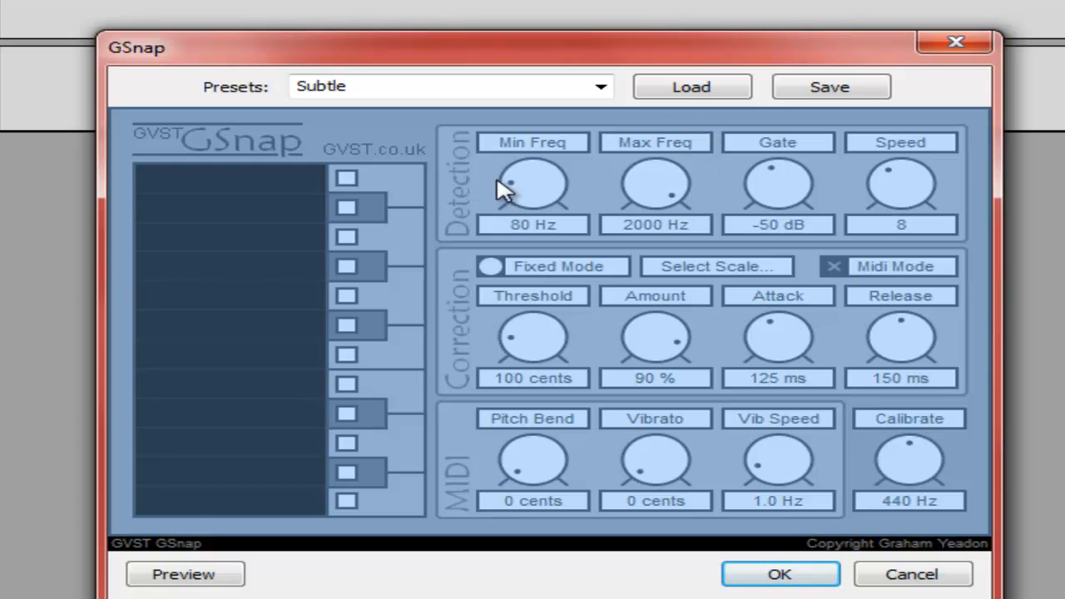
pyautogui.moveTo(532, 187)
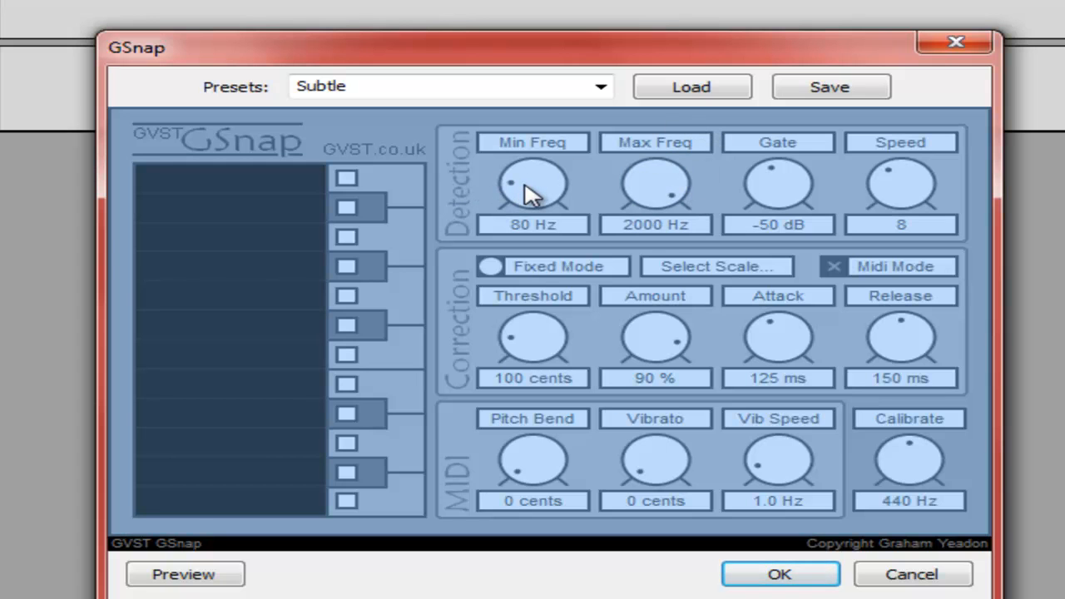
pyautogui.moveTo(779, 186)
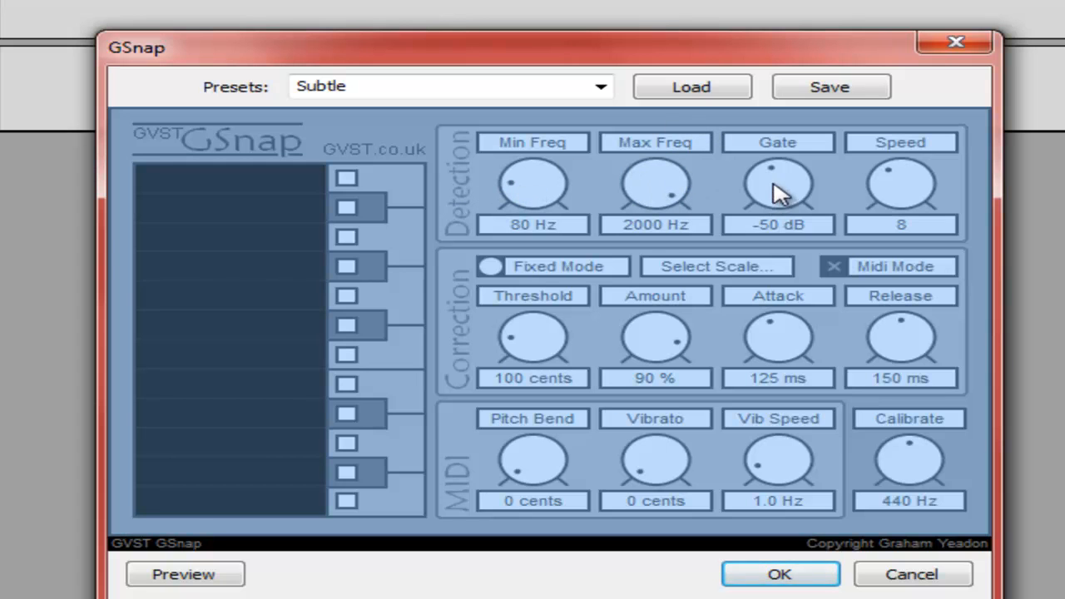
pyautogui.moveTo(778, 183); pyautogui.dragTo(785, 180)
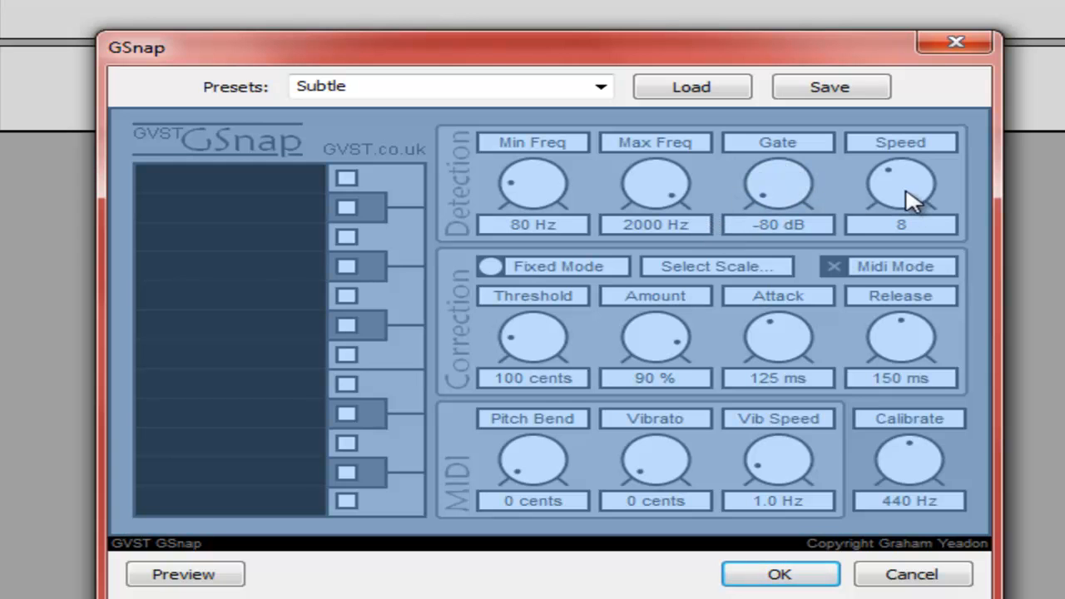
pyautogui.moveTo(902, 182); pyautogui.dragTo(902, 208)
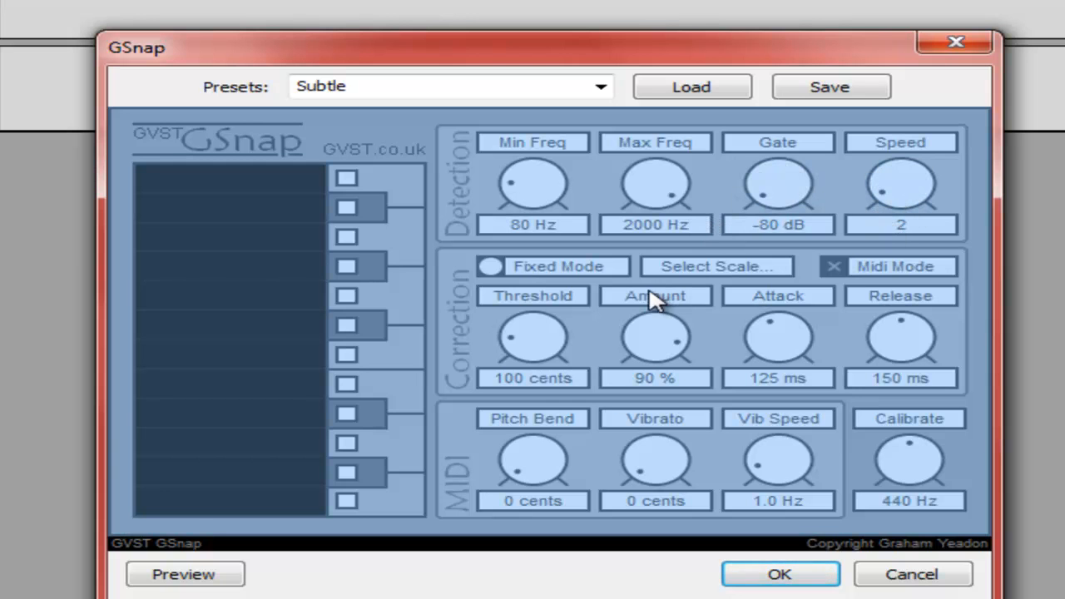
# Choose C Major in the key-and-scale dialog and confirm it.
pyautogui.click(715, 266)
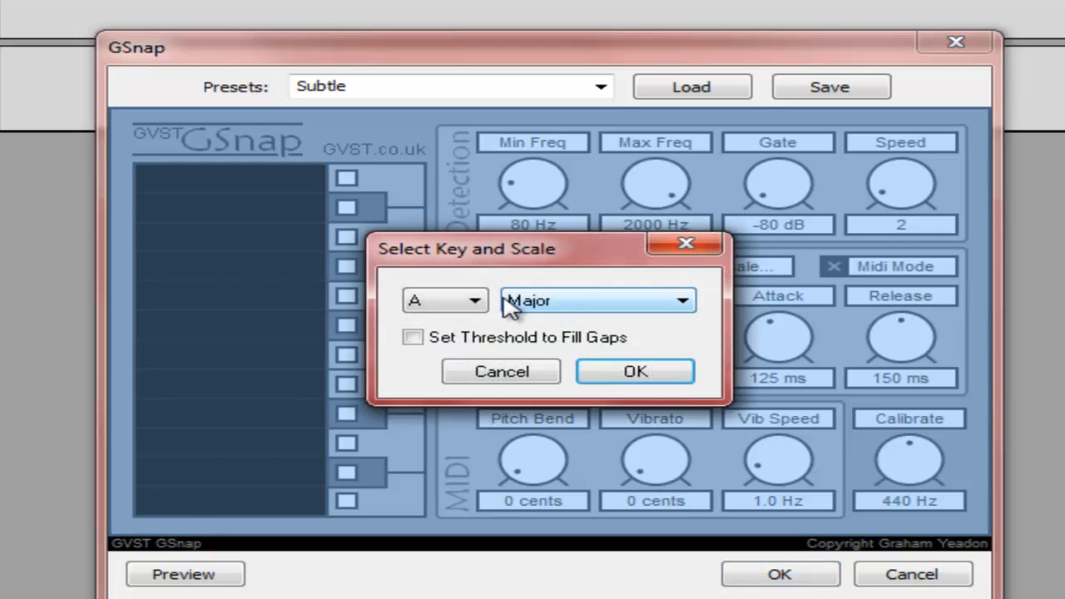
pyautogui.click(444, 299)
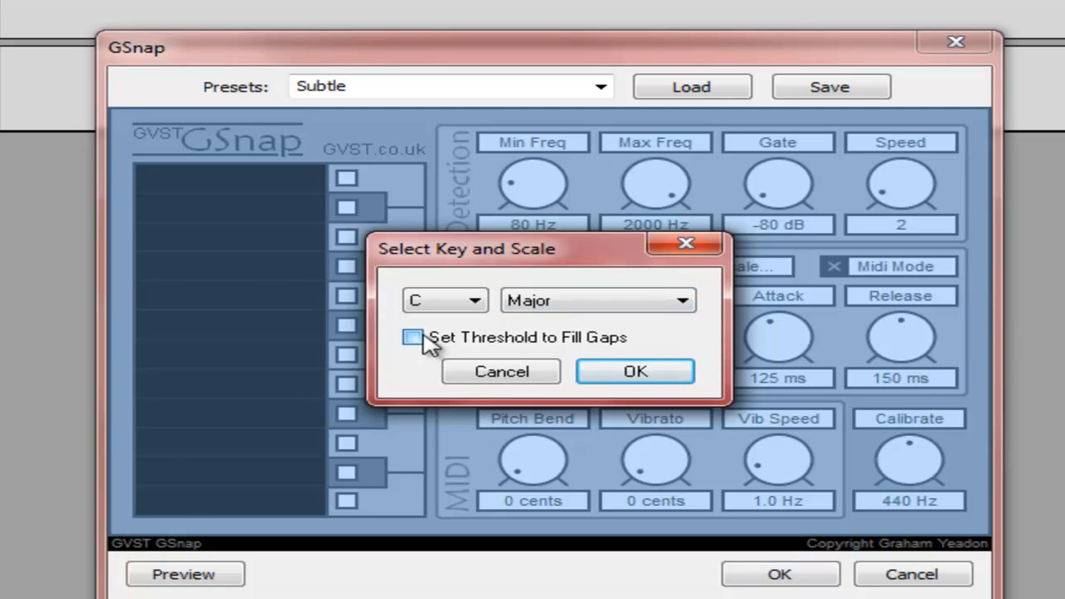
pyautogui.click(636, 371)
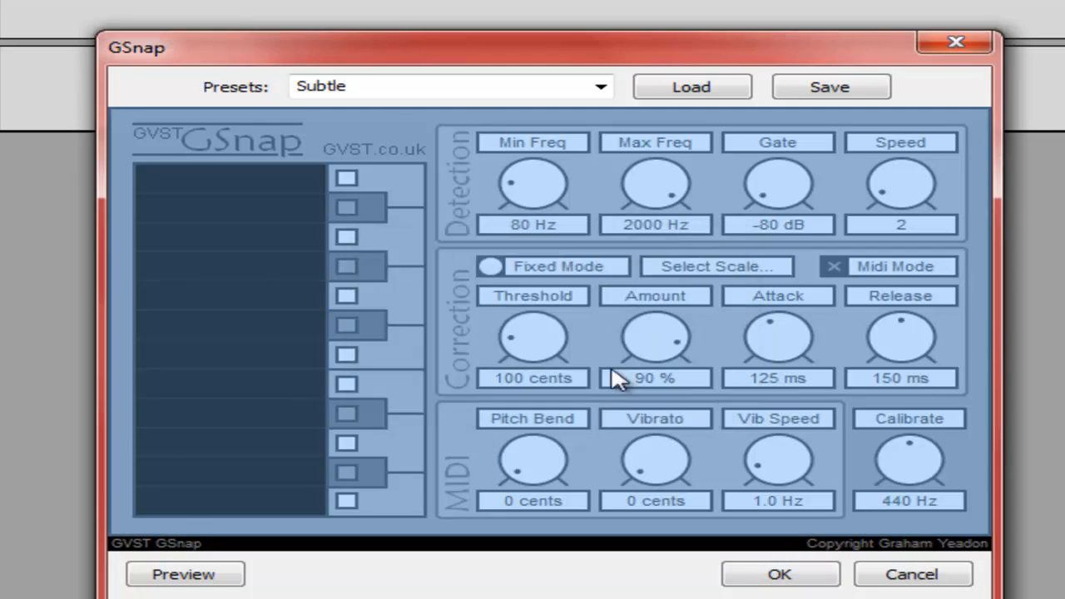
pyautogui.moveTo(535, 349)
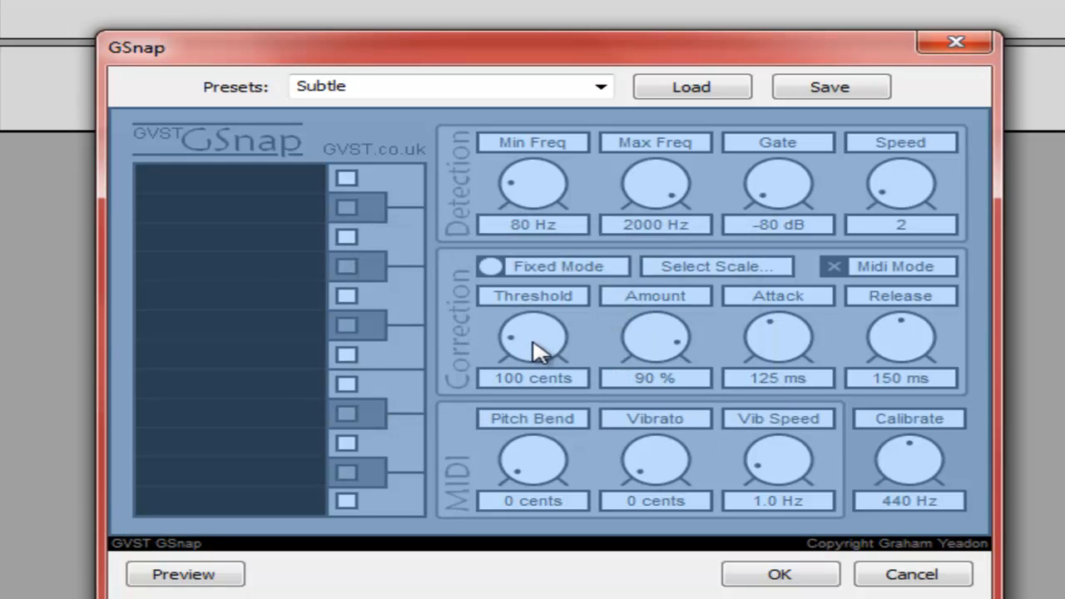
pyautogui.moveTo(649, 369)
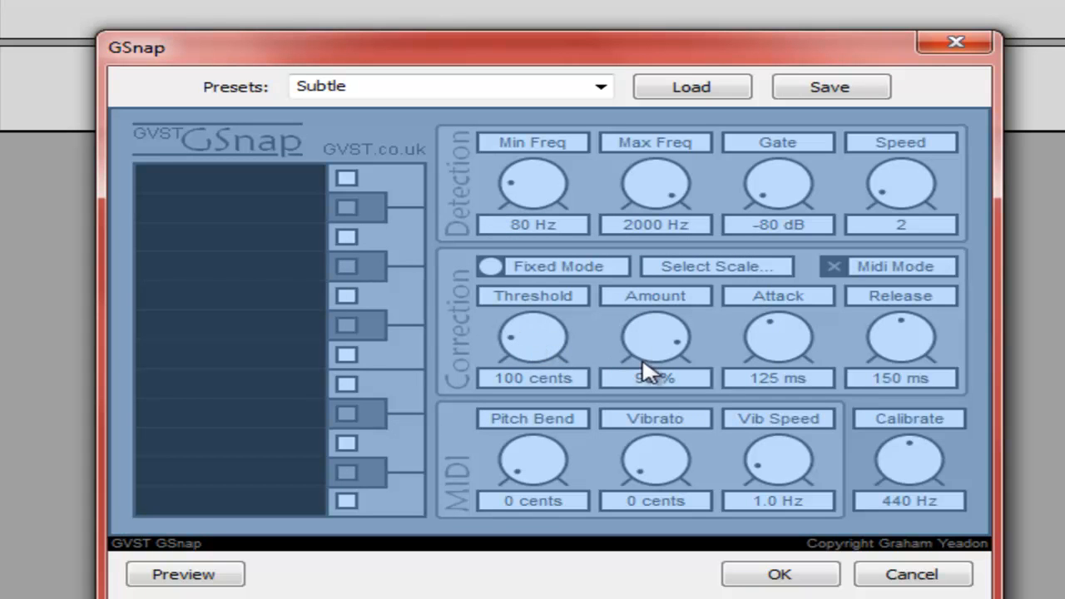
# Raise correction amount to 100% with attack 2 ms and release 1 ms, and save the settings as a preset file.
pyautogui.moveTo(655, 344); pyautogui.dragTo(682, 336)
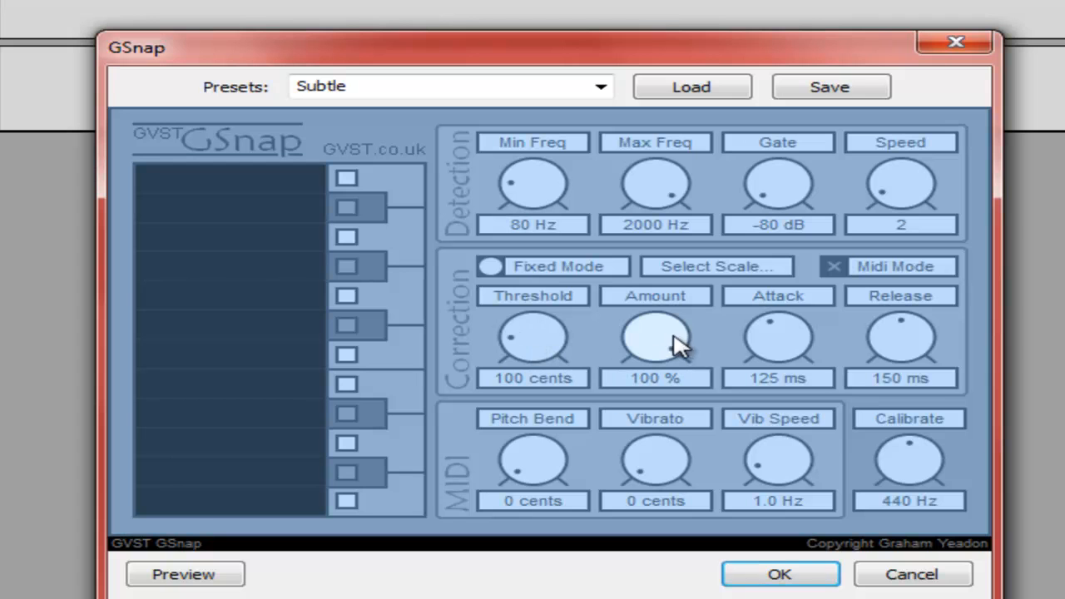
pyautogui.moveTo(682, 362)
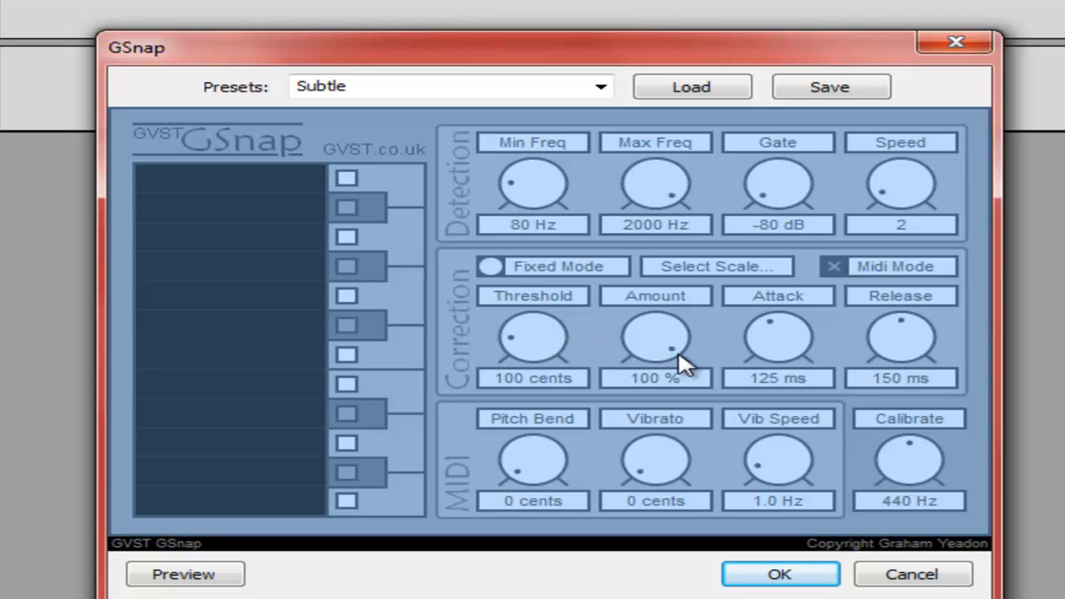
pyautogui.moveTo(797, 336)
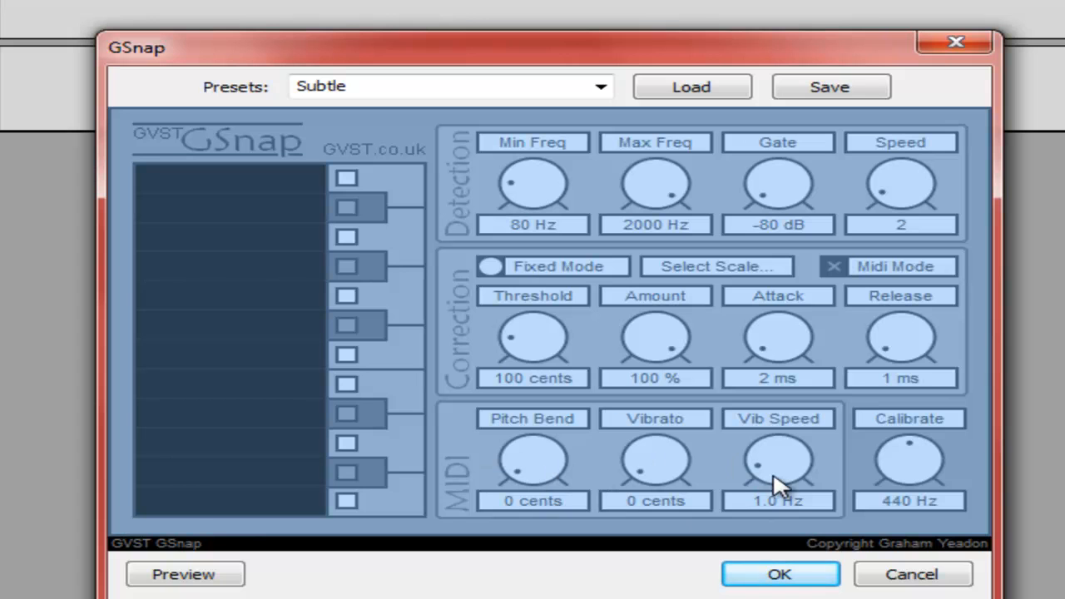
pyautogui.moveTo(905, 485)
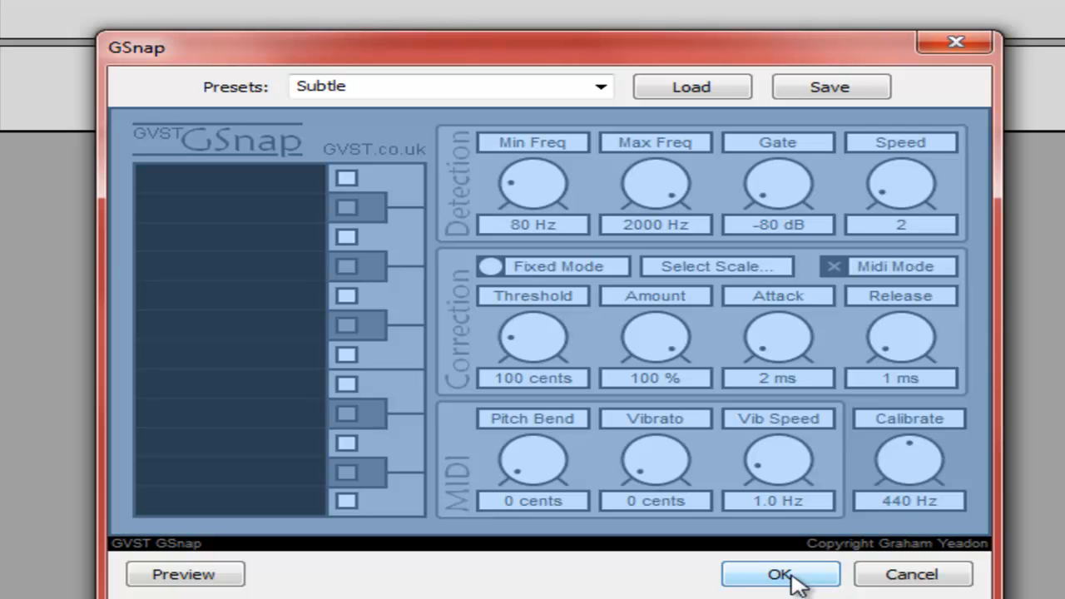
pyautogui.moveTo(846, 46)
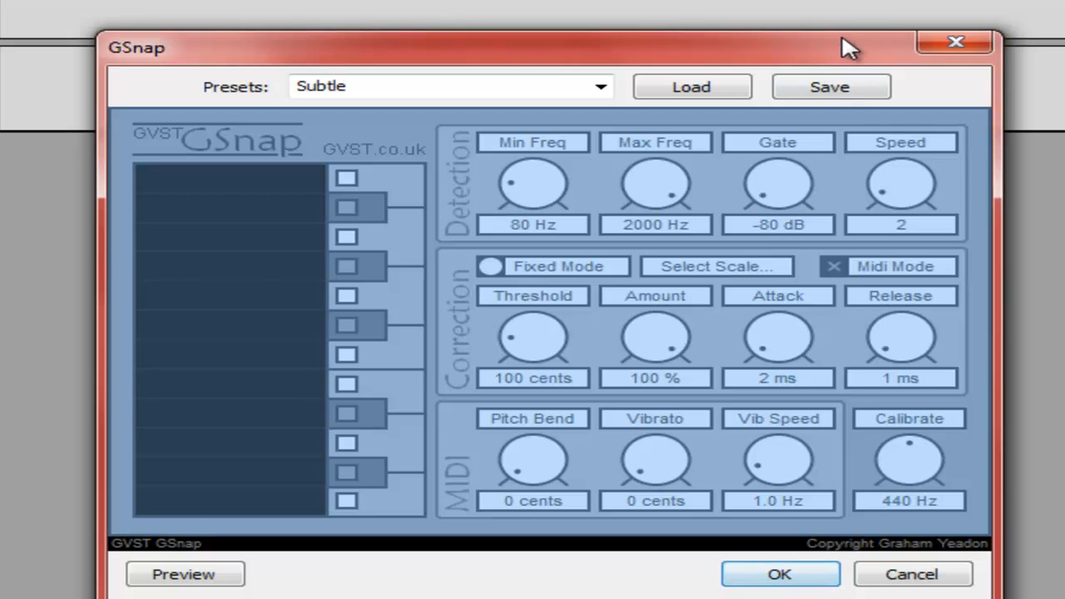
pyautogui.click(828, 86)
pyautogui.write('AUTO T')
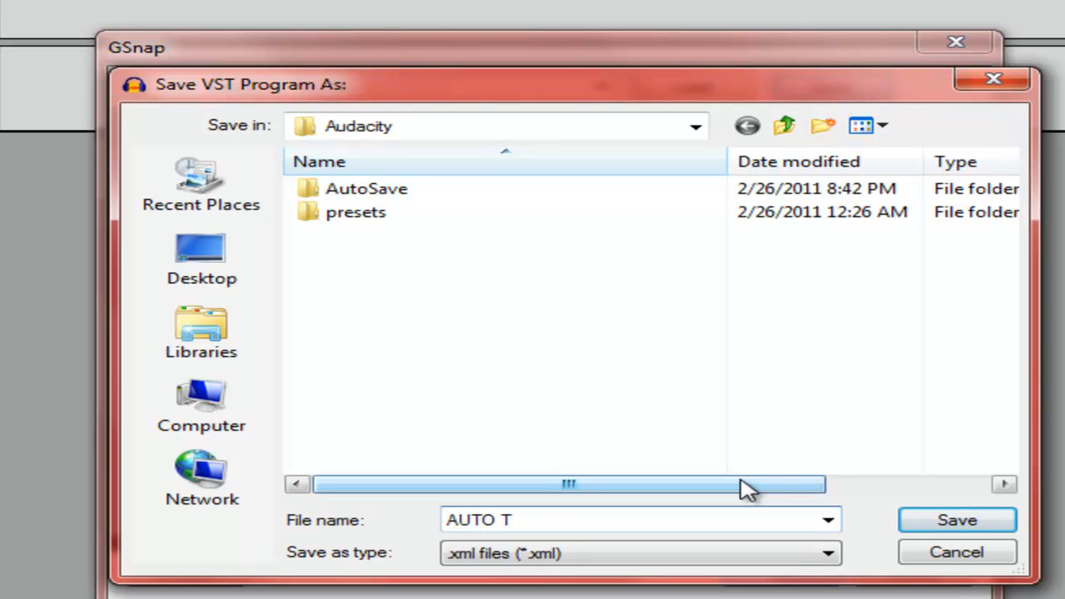
pyautogui.click(955, 519)
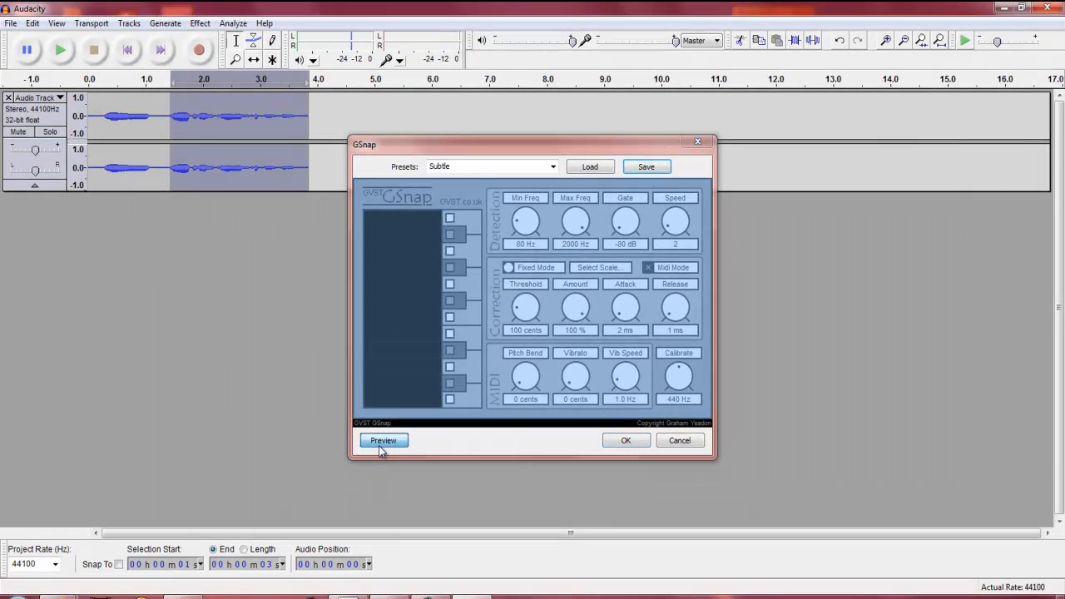
# Preview the GSnap auto-tune, apply it to the selection, and play back the corrected clip.
pyautogui.click(382, 439)
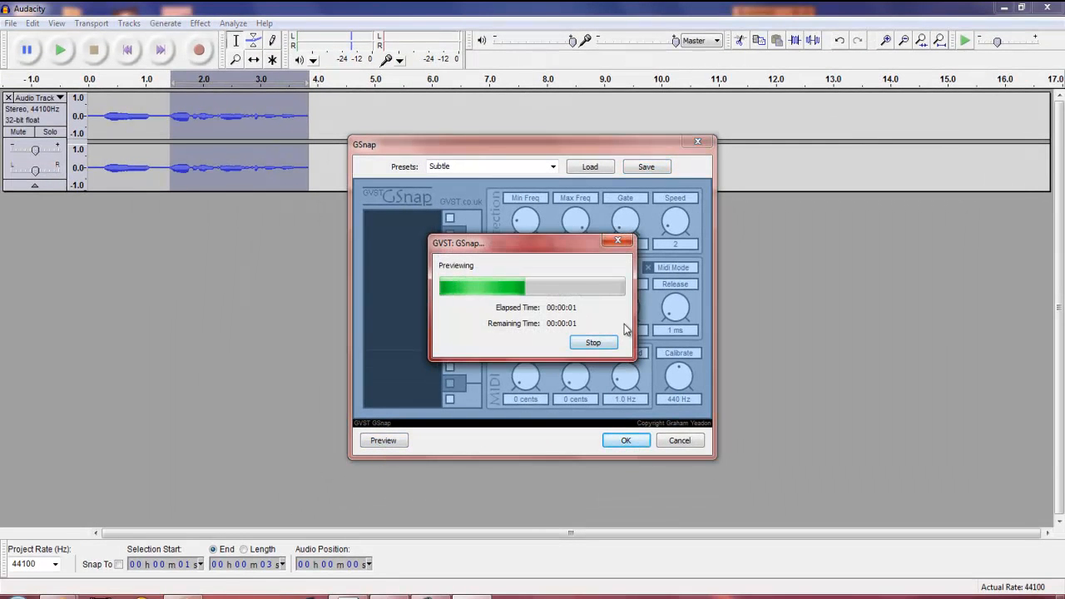
pyautogui.click(592, 342)
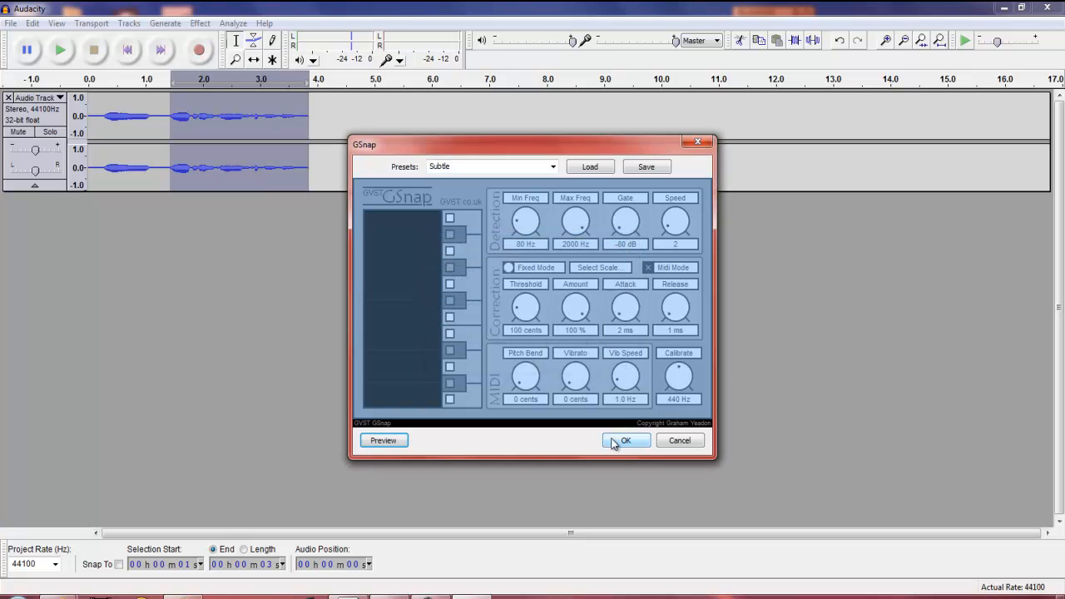
pyautogui.click(625, 439)
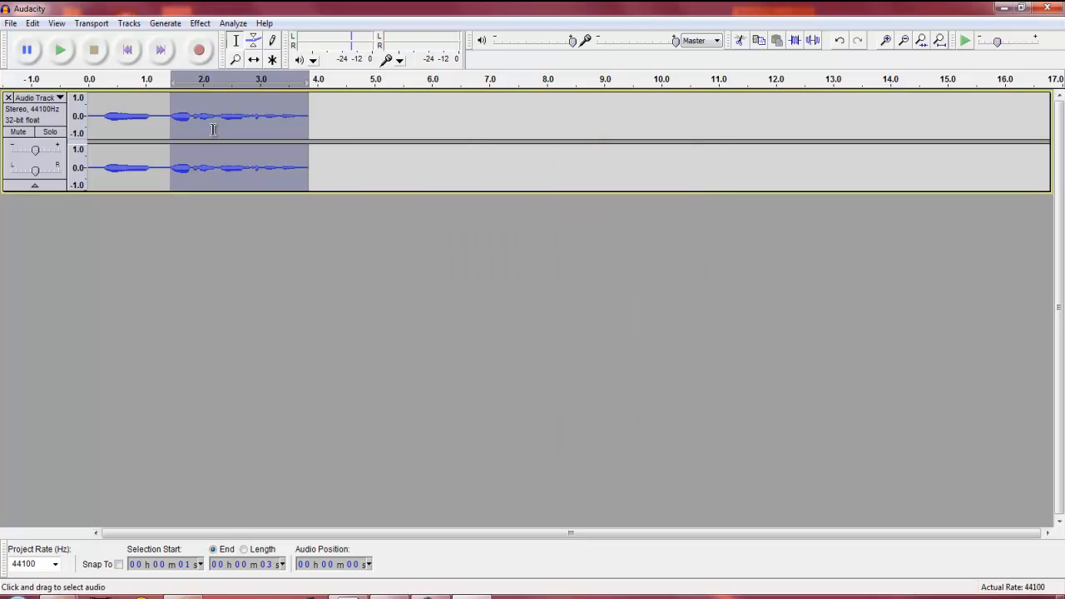
pyautogui.click(60, 50)
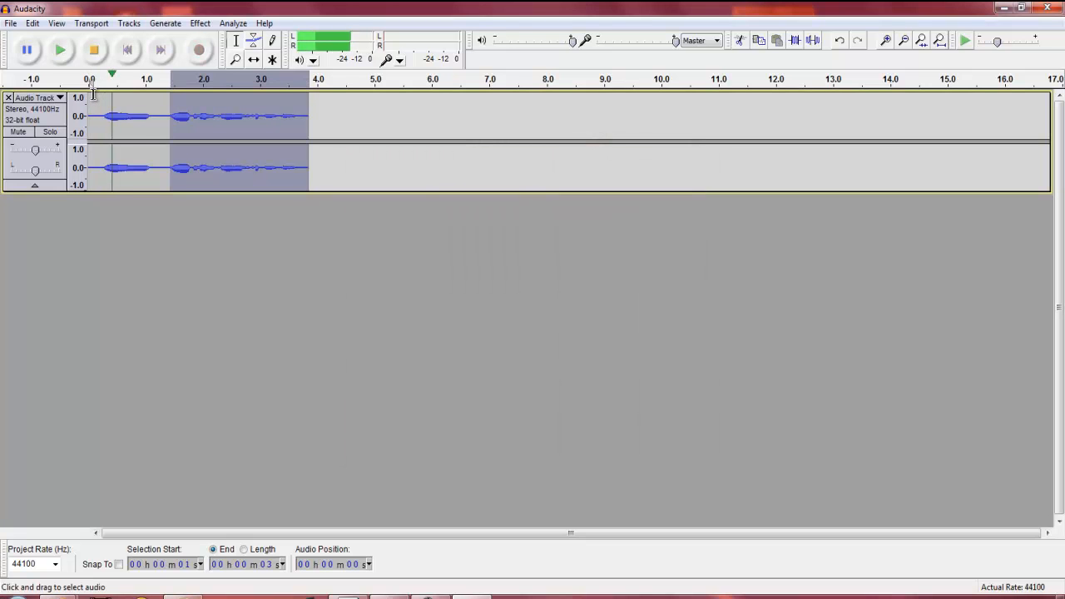